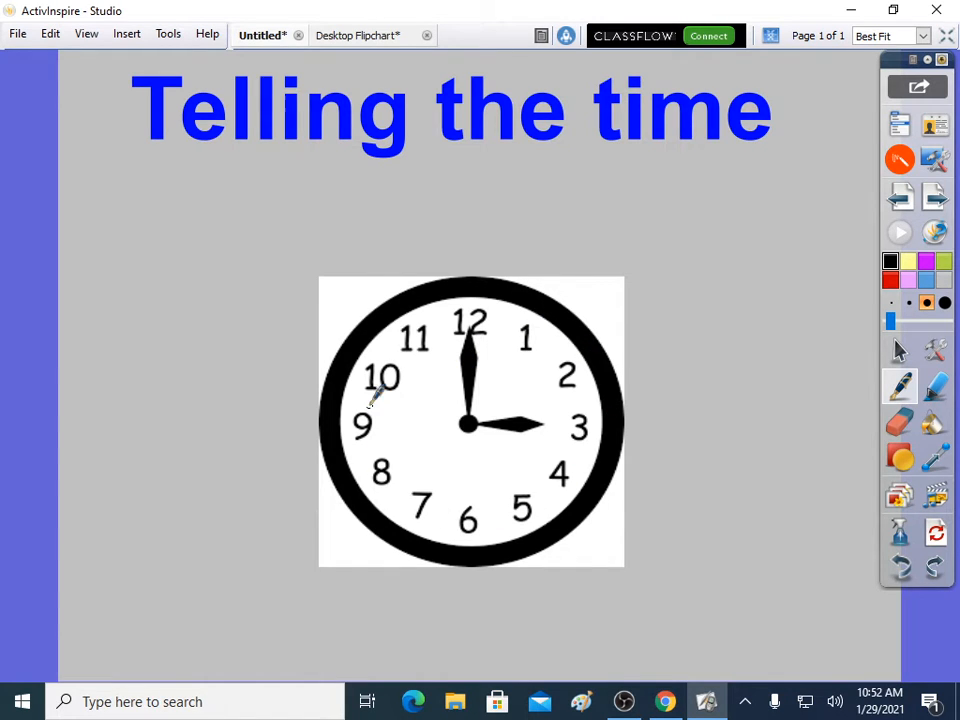
pyautogui.moveTo(690, 280)
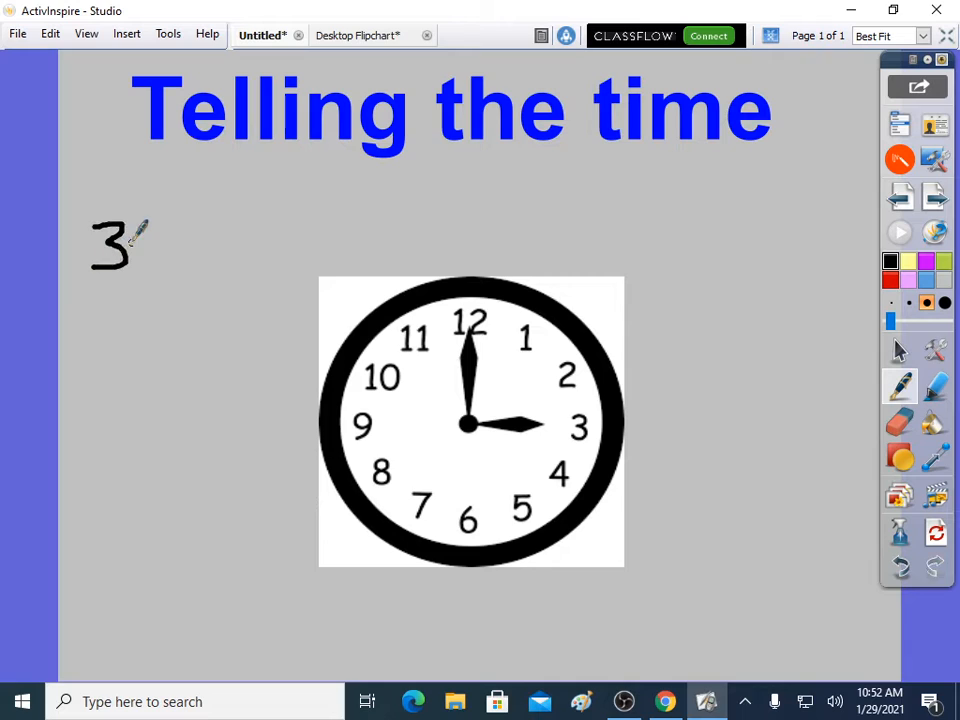
# Step: Write the colon after the hour 3 beside the clock picture
pyautogui.moveTo(140, 236); pyautogui.dragTo(144, 256)
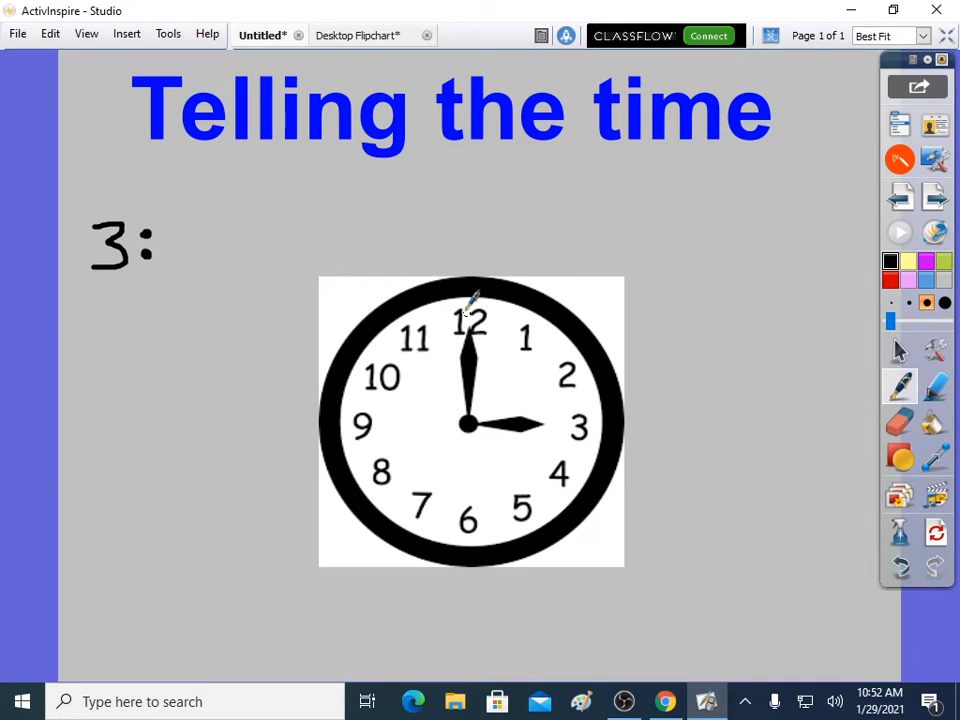
pyautogui.moveTo(126, 308)
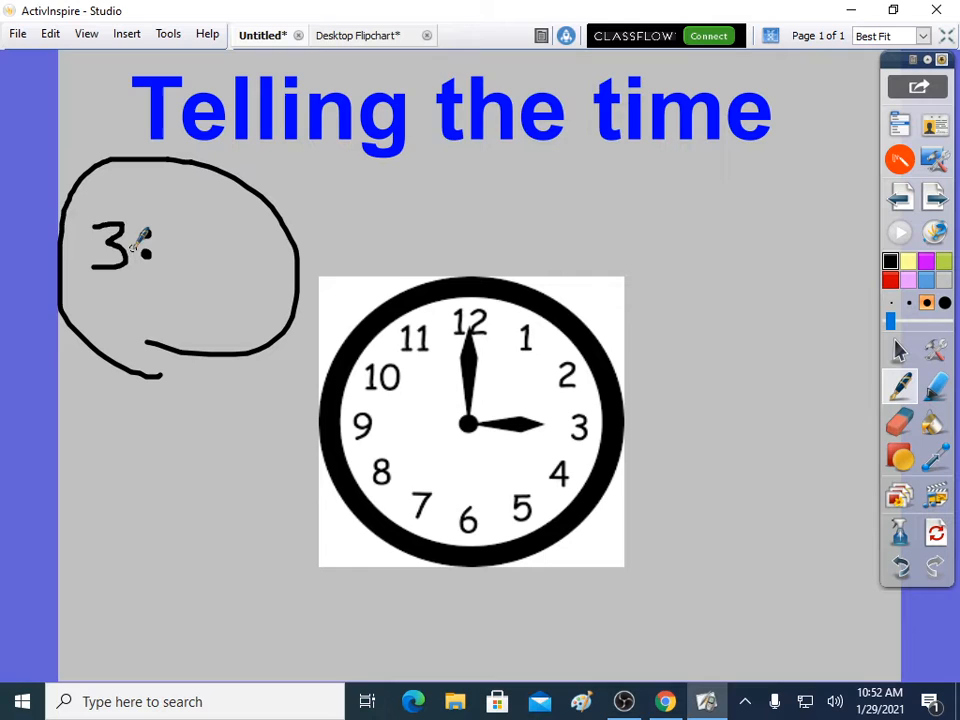
# Step: Remove the circle, pen minute counts 0–55 around the face, and complete 3:00
pyautogui.click(140, 244)
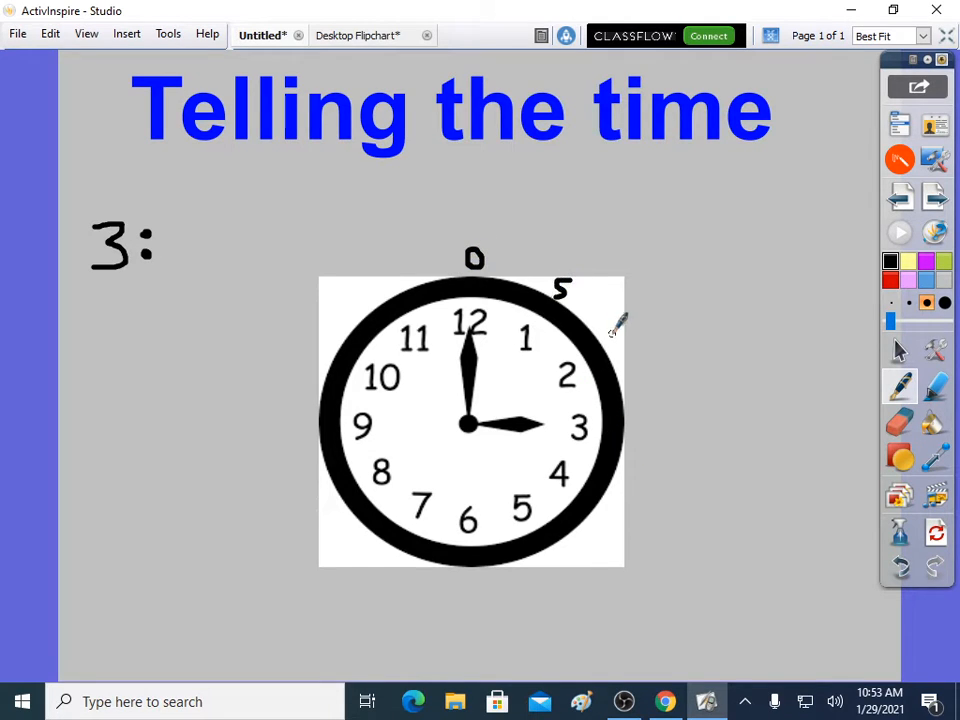
pyautogui.moveTo(610, 340); pyautogui.dragTo(644, 360)
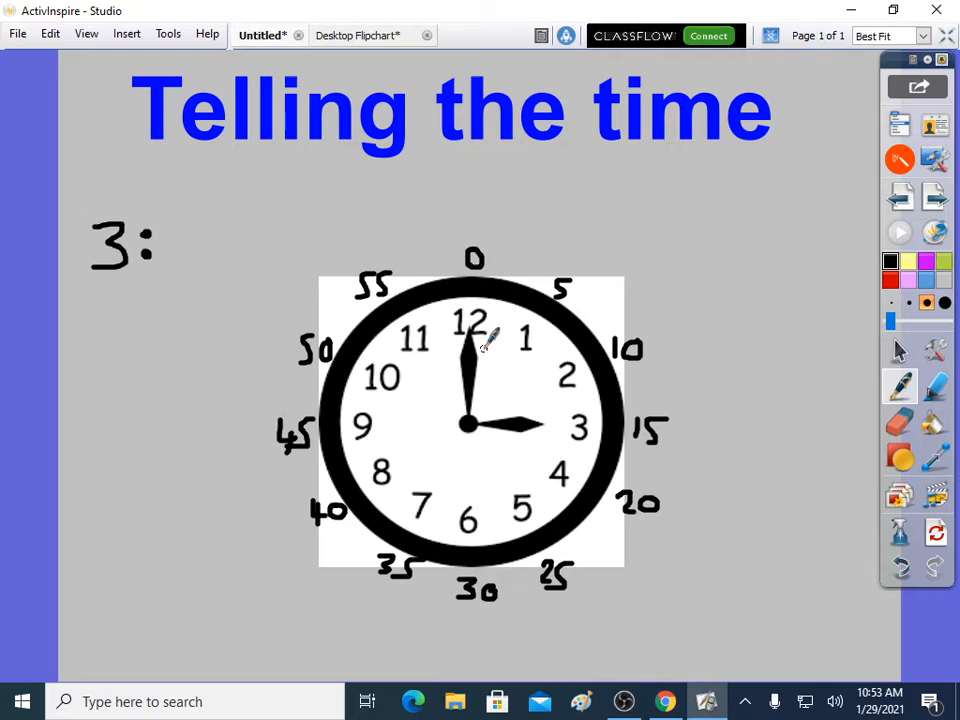
pyautogui.moveTo(490, 320); pyautogui.dragTo(536, 414)
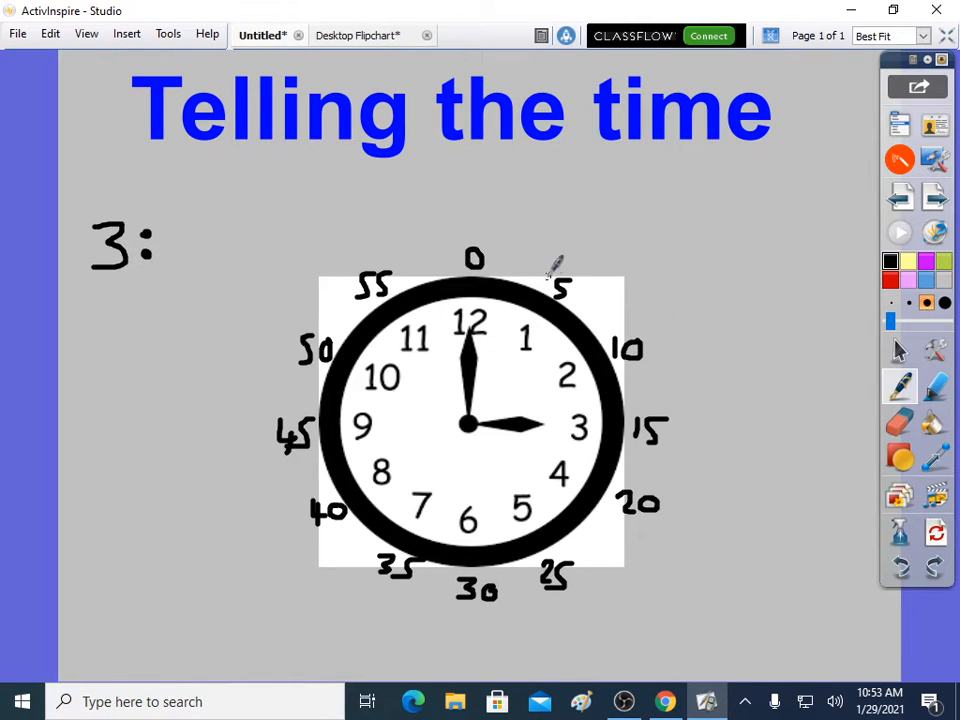
pyautogui.moveTo(476, 344)
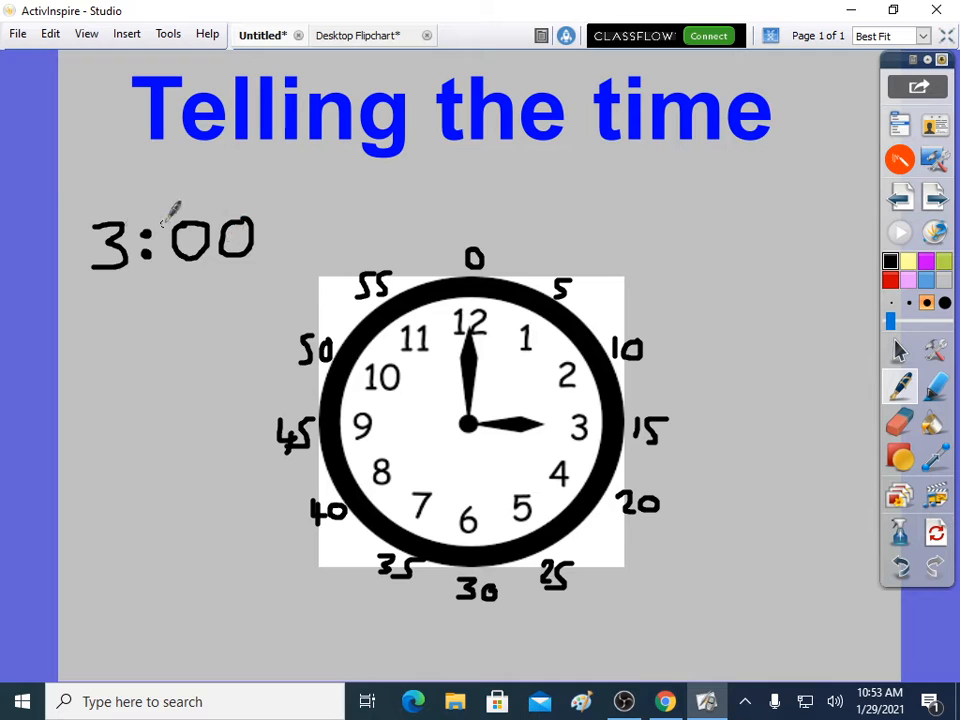
pyautogui.moveTo(516, 256)
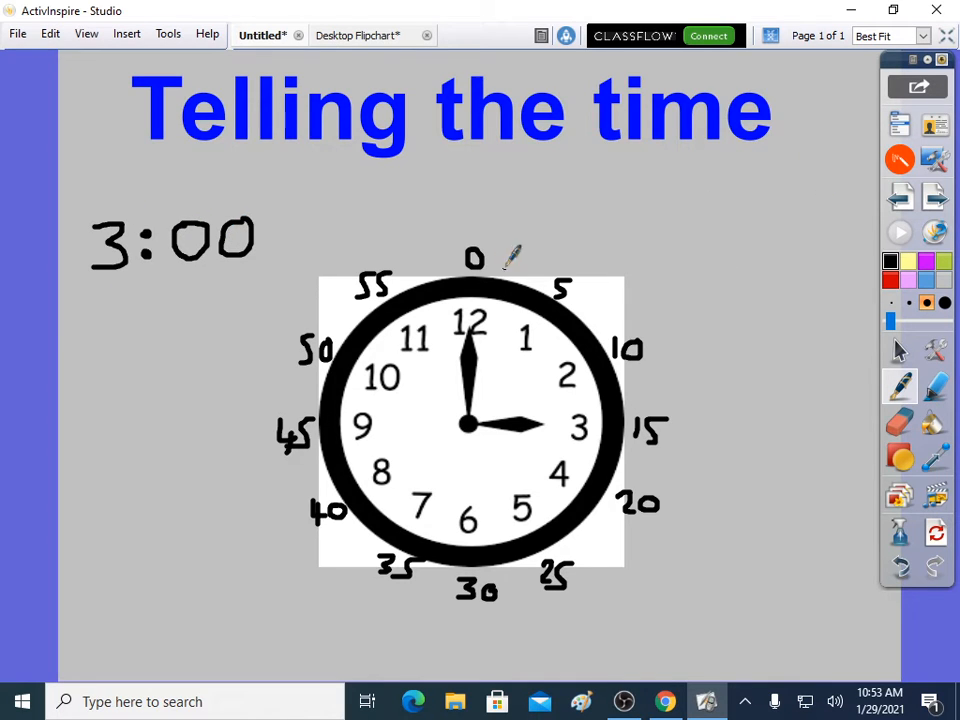
pyautogui.moveTo(350, 596)
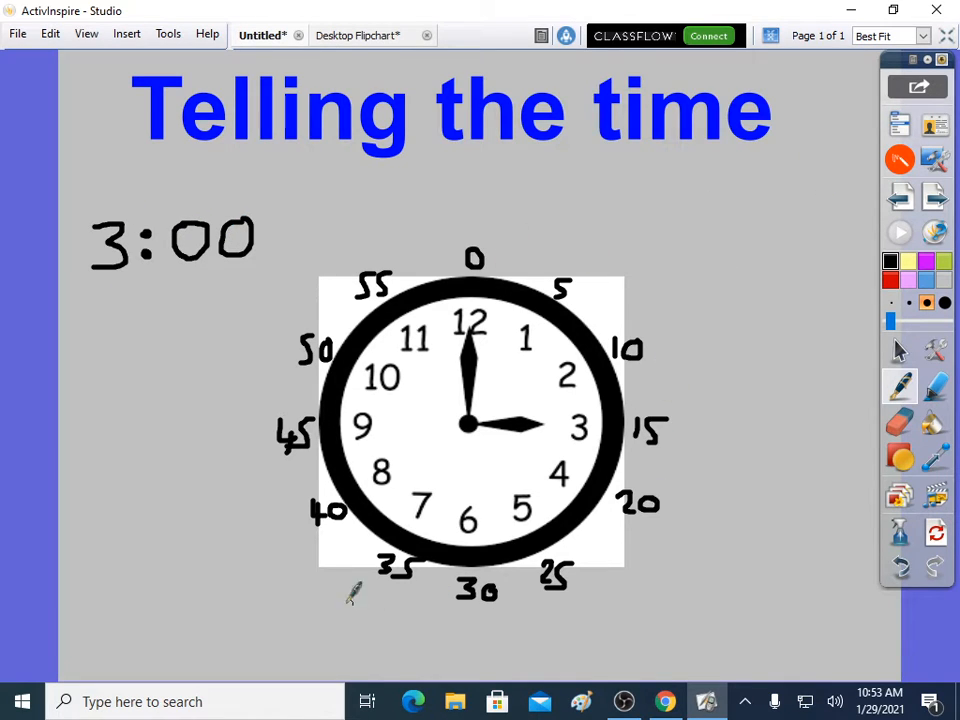
pyautogui.moveTo(676, 496)
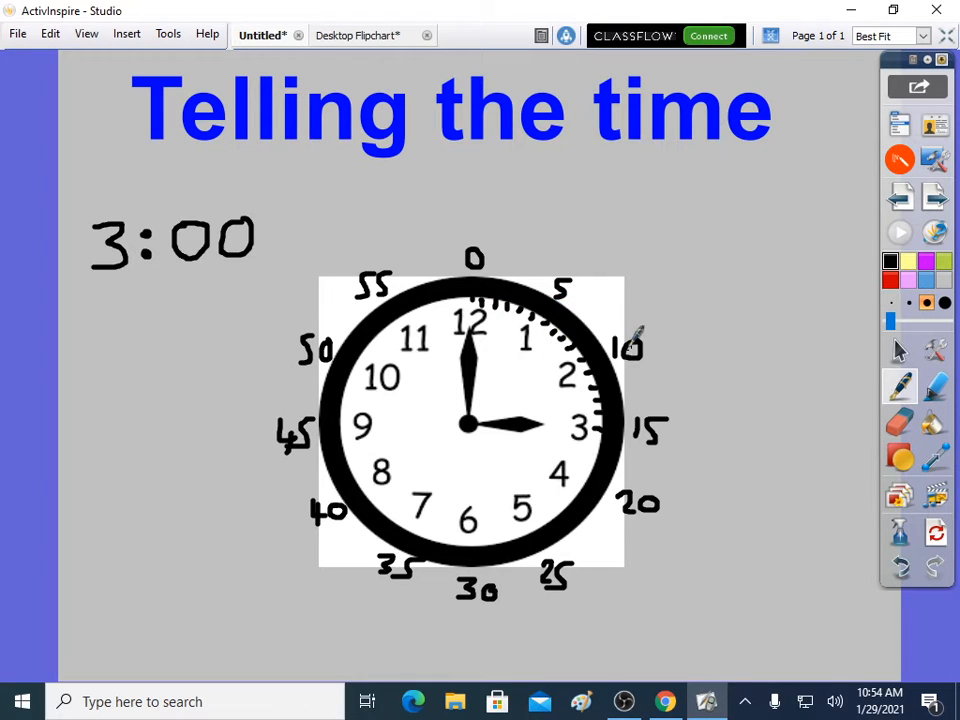
pyautogui.moveTo(750, 380)
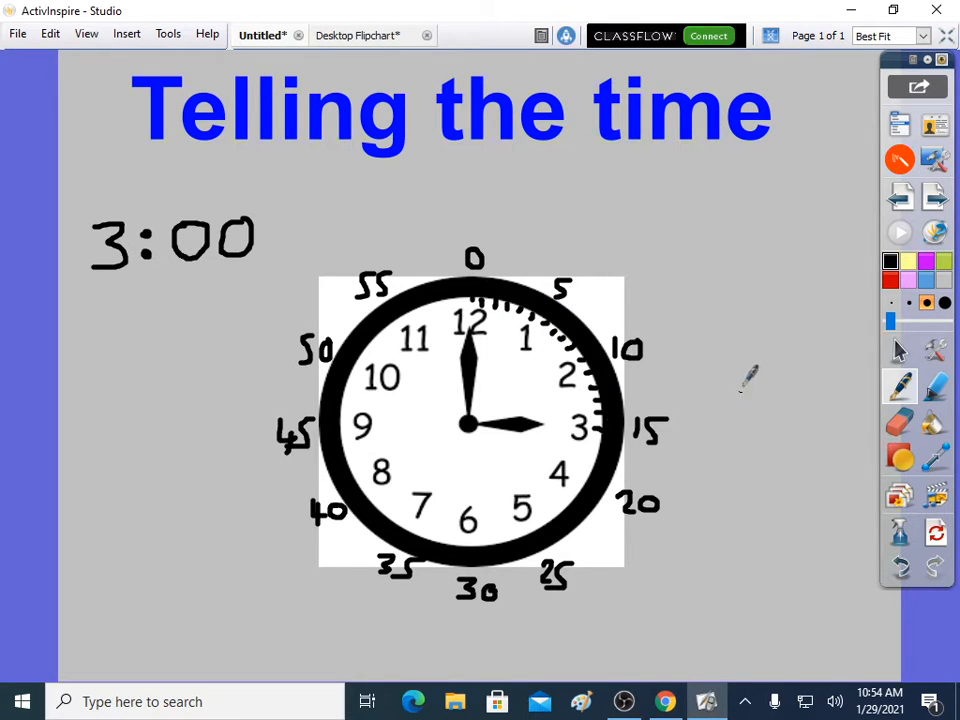
pyautogui.moveTo(724, 360)
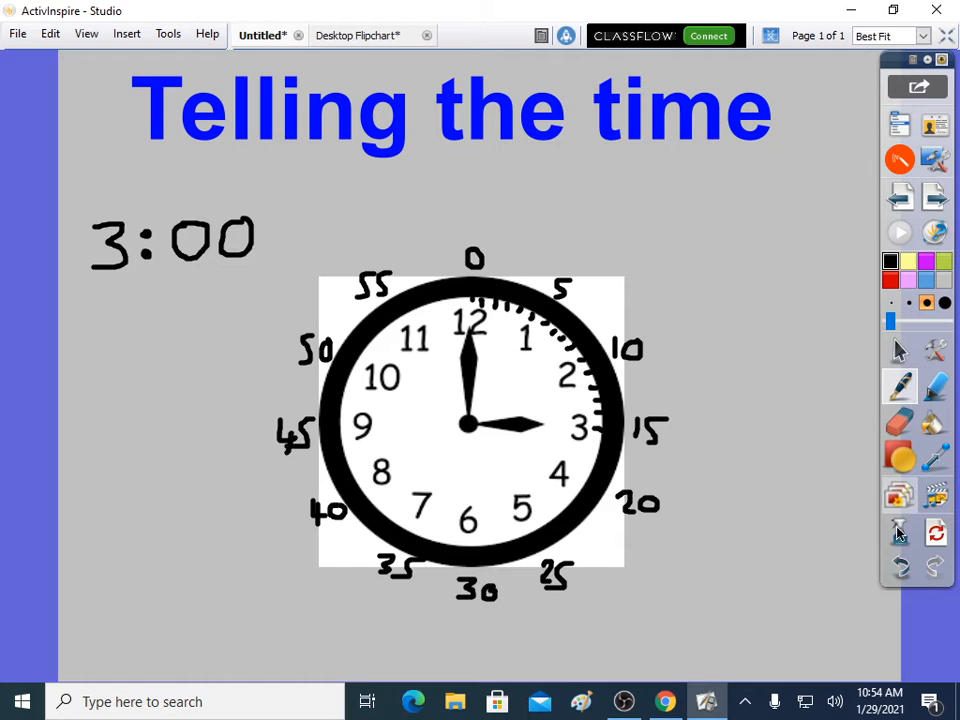
# Step: Launch the web browser to search Google for an interactive clock
pyautogui.click(898, 532)
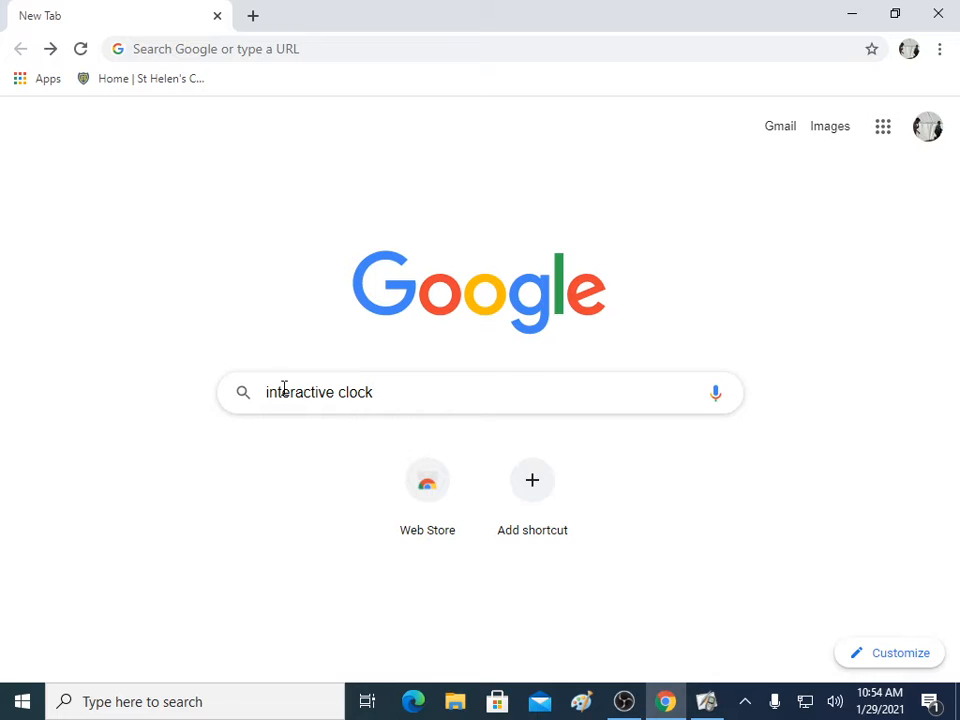
pyautogui.moveTo(606, 400)
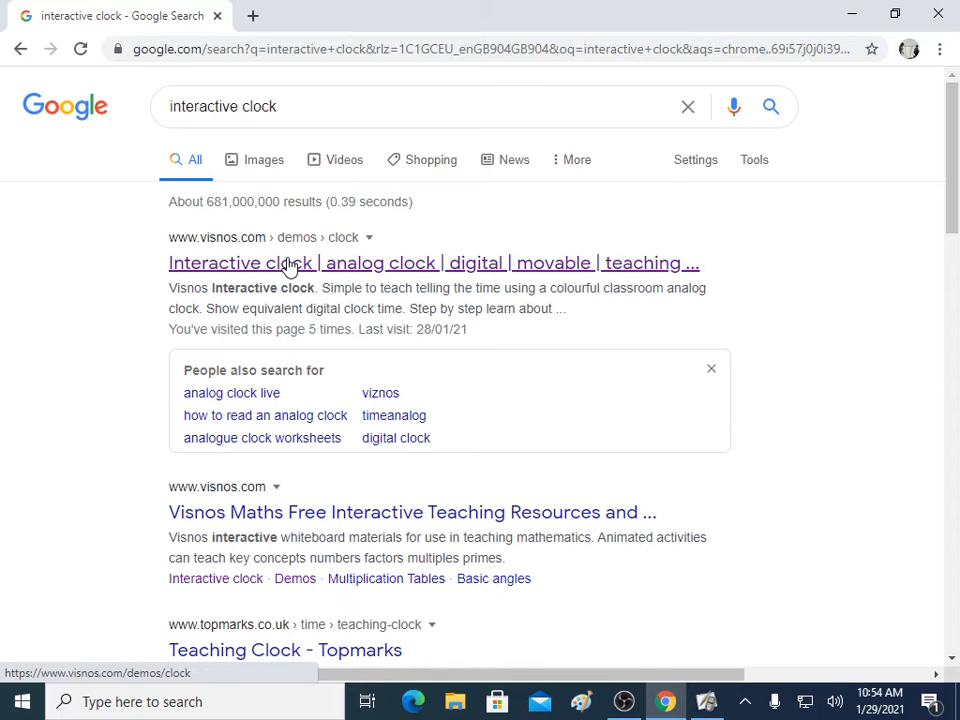
# Step: Load the Visnos clock, hide its digital readout, and shuffle the hands to a random time
pyautogui.click(290, 264)
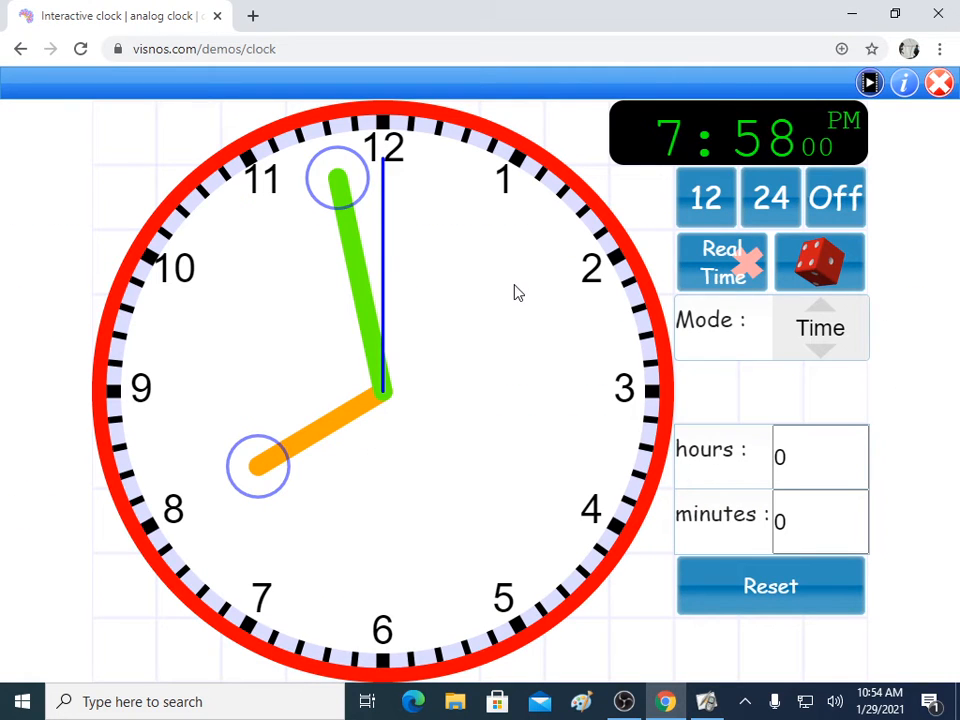
pyautogui.moveTo(360, 196)
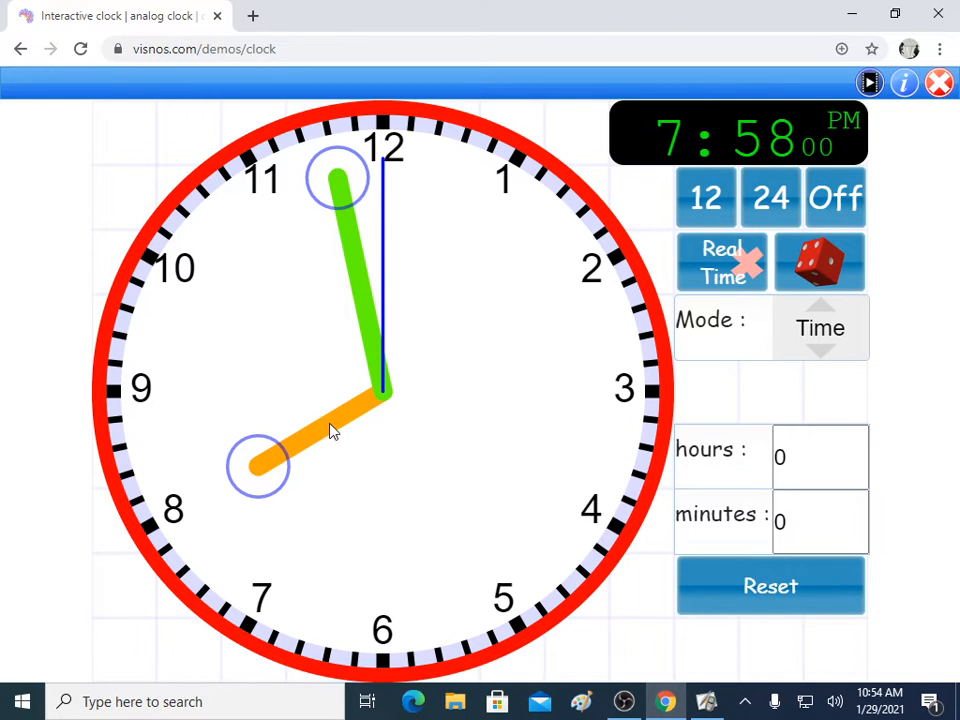
pyautogui.moveTo(880, 364)
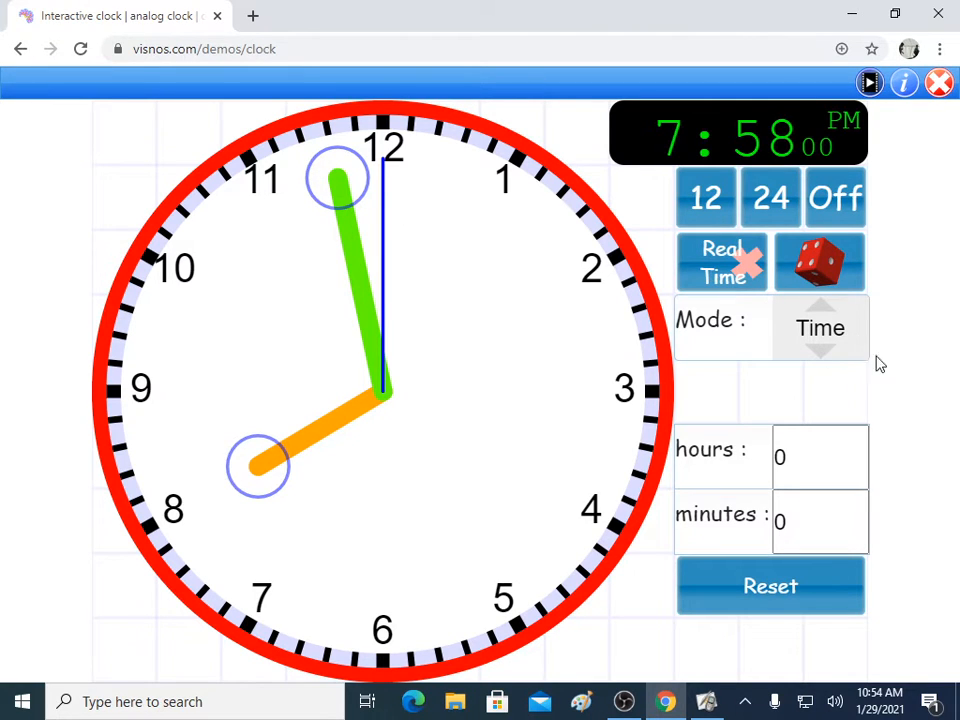
pyautogui.click(820, 328)
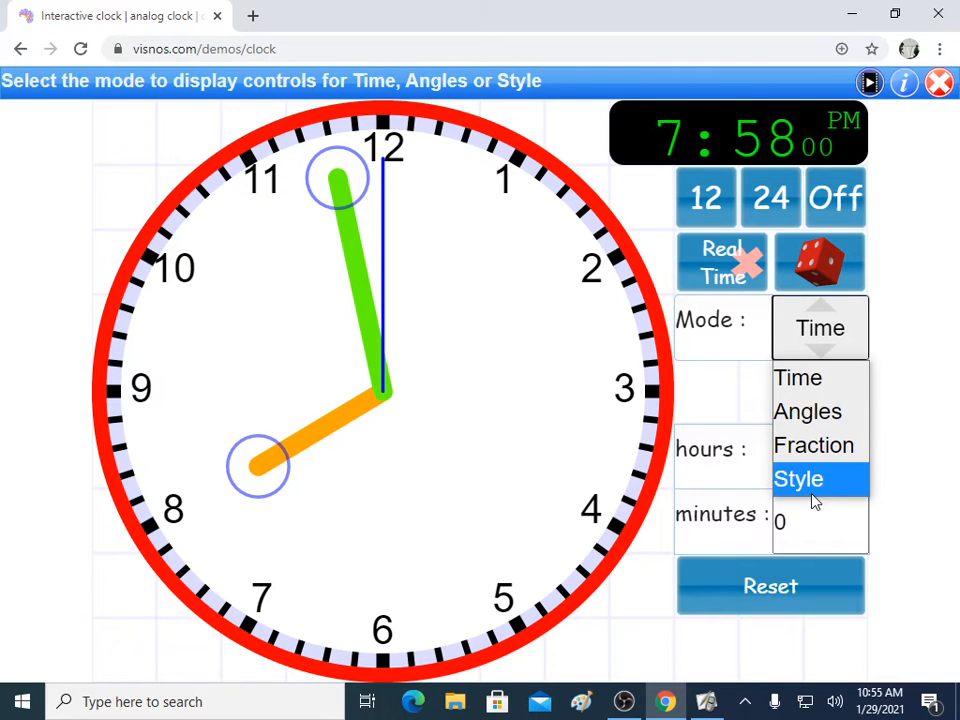
pyautogui.click(798, 478)
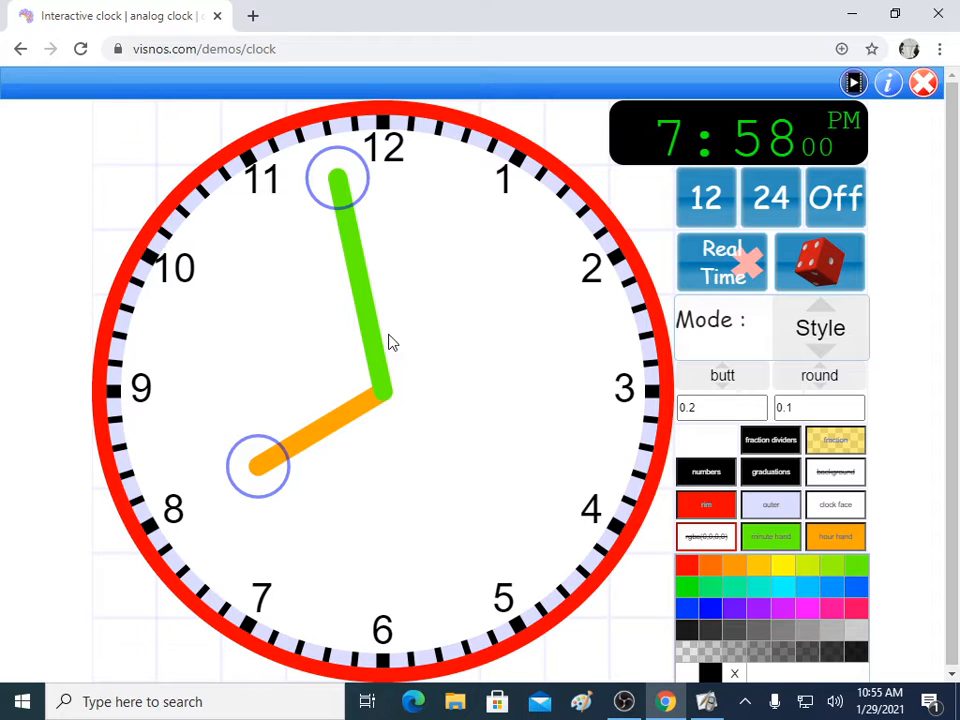
pyautogui.click(820, 328)
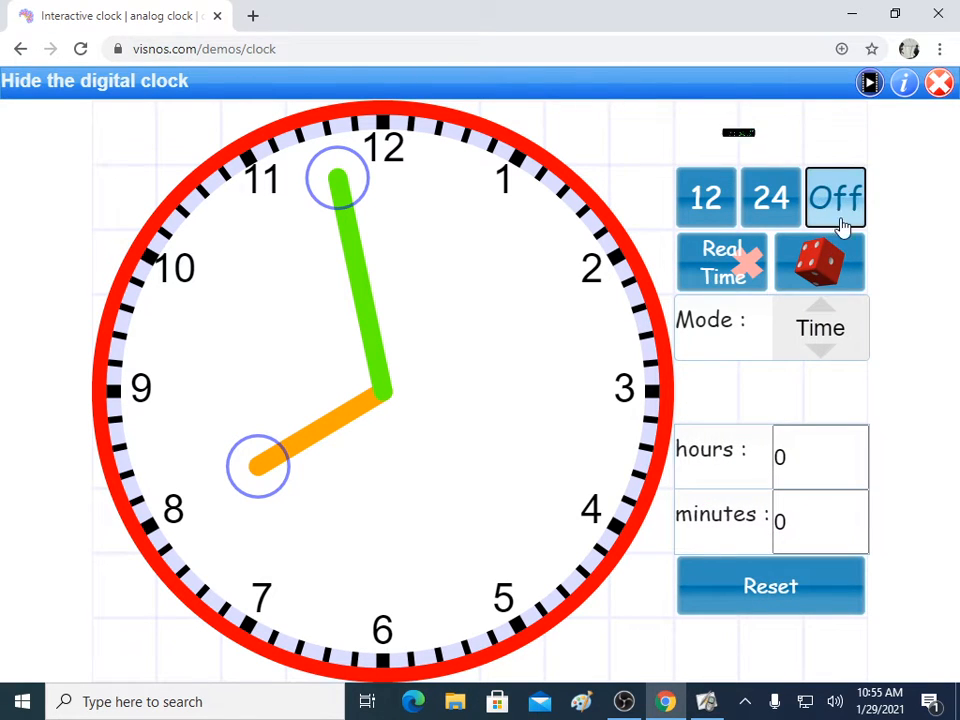
pyautogui.click(820, 262)
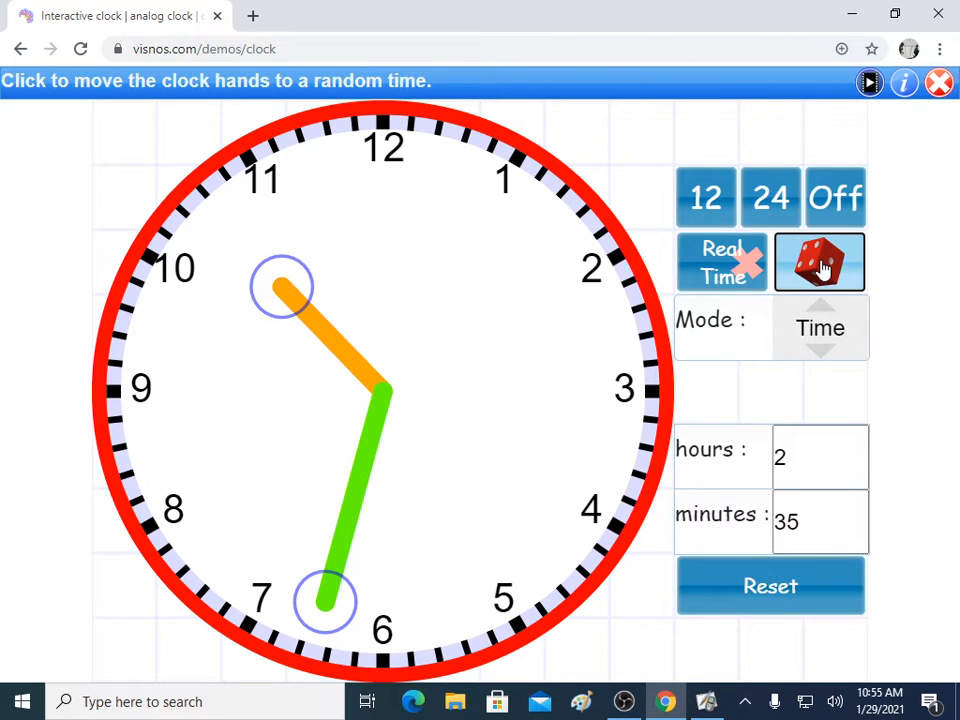
pyautogui.moveTo(796, 256)
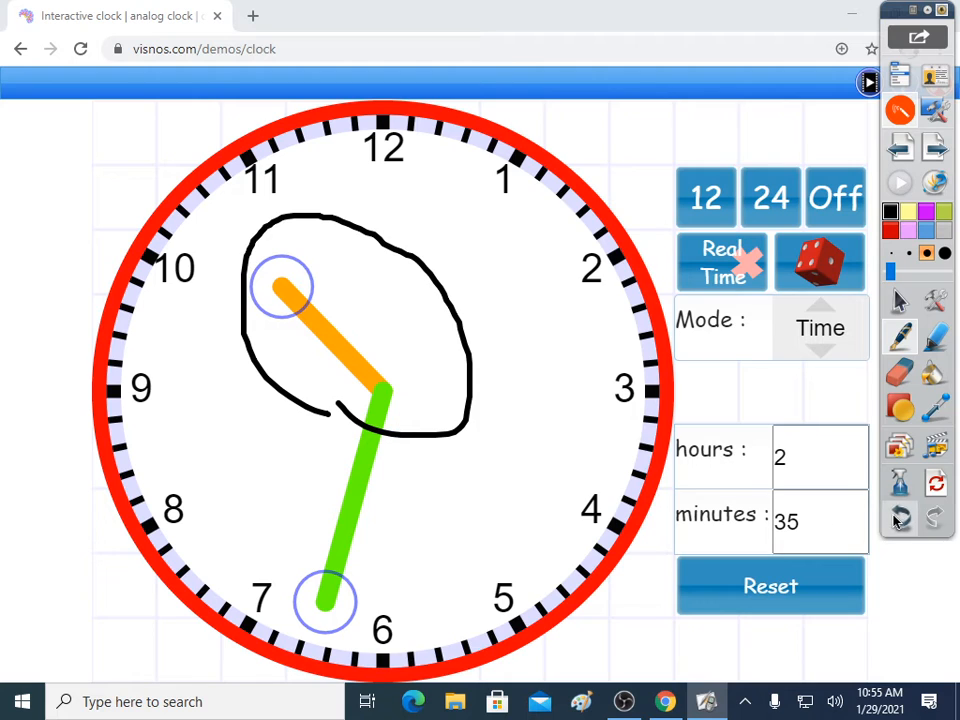
pyautogui.moveTo(900, 516)
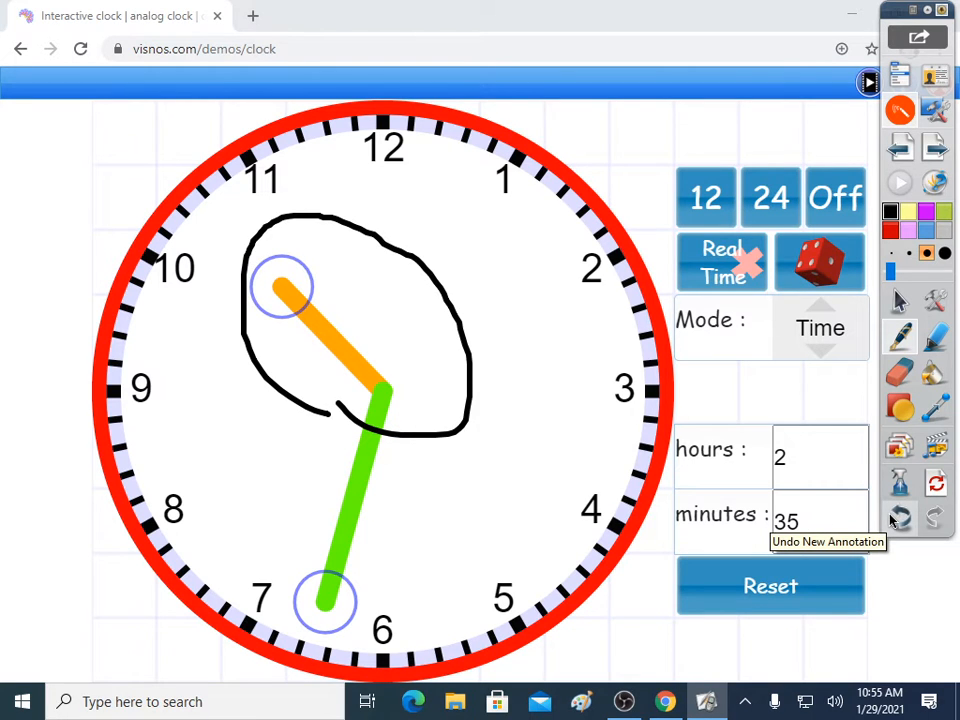
pyautogui.click(900, 516)
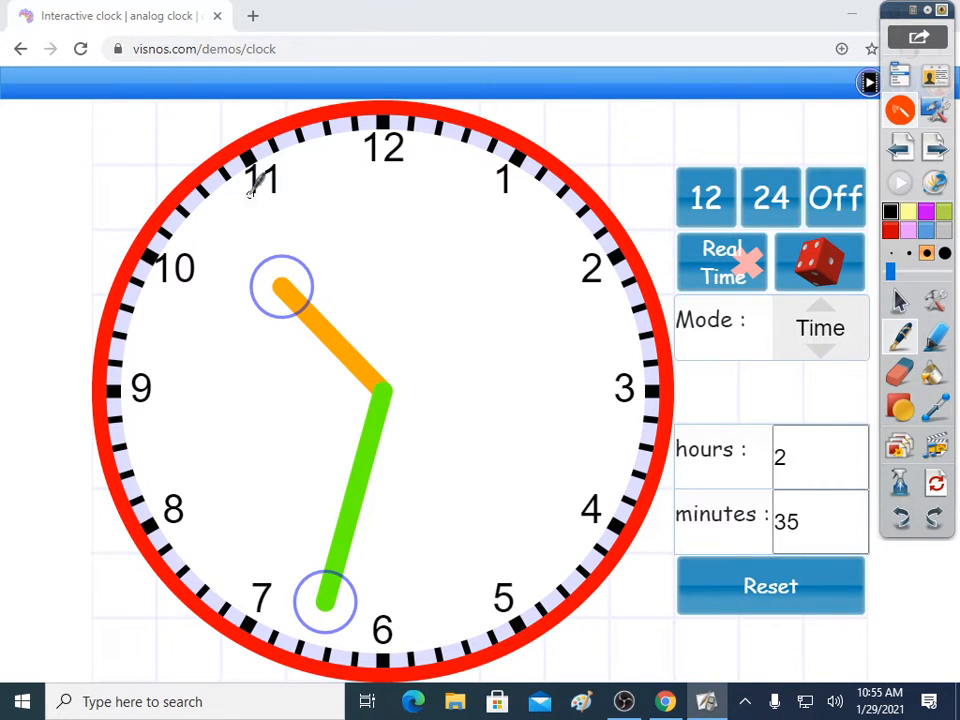
pyautogui.moveTo(390, 176); pyautogui.dragTo(544, 284)
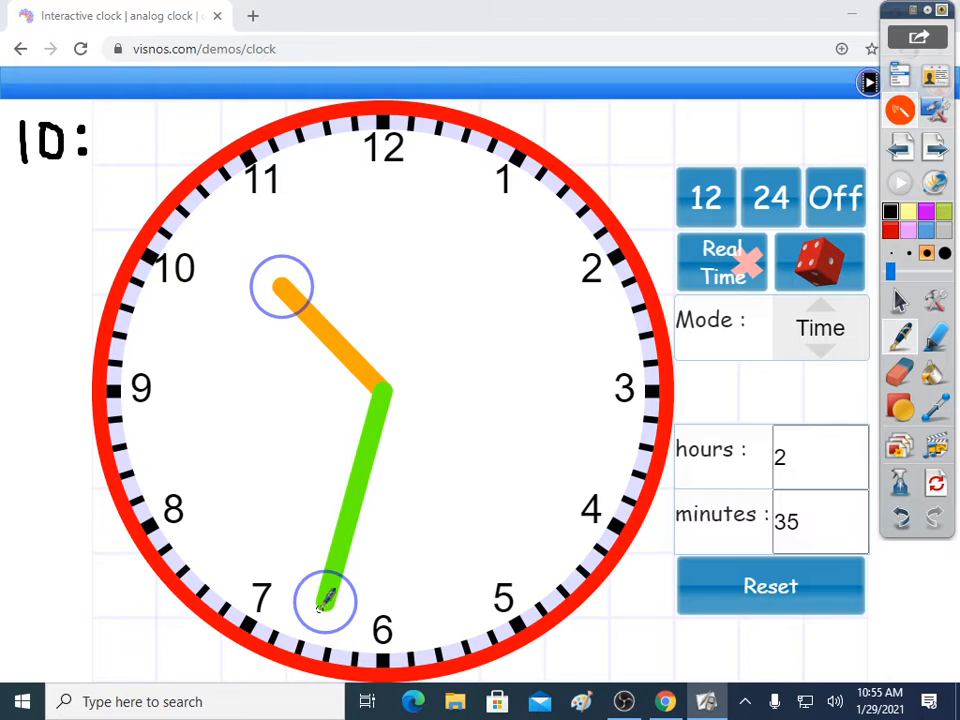
pyautogui.moveTo(444, 470)
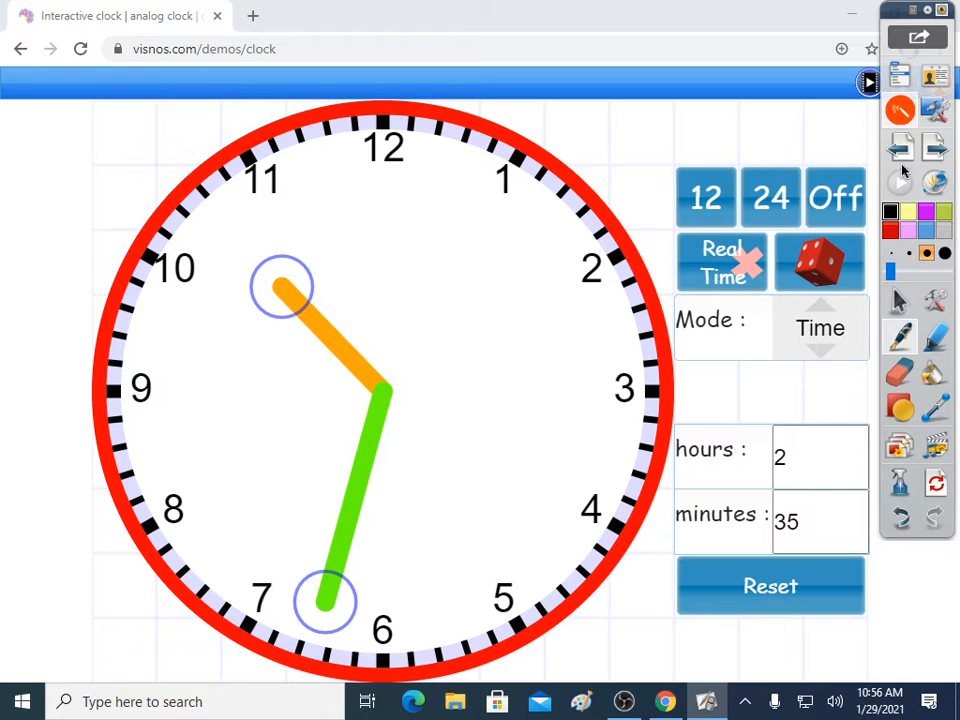
pyautogui.moveTo(820, 260)
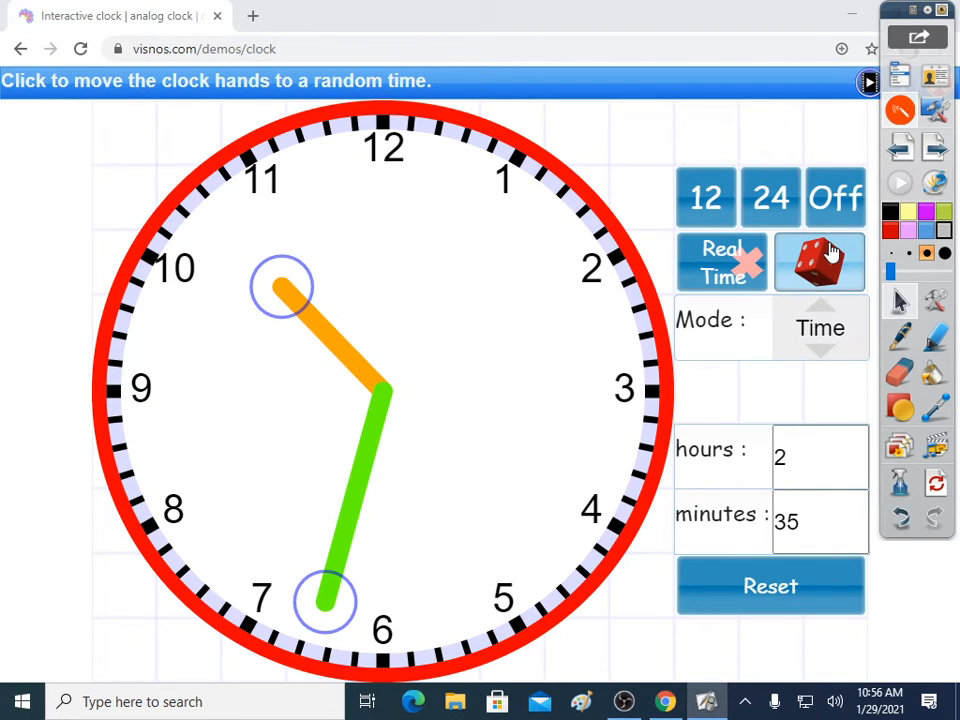
# Step: Shuffle to a new random time, write the hour 3: and mark the minute count
pyautogui.click(820, 260)
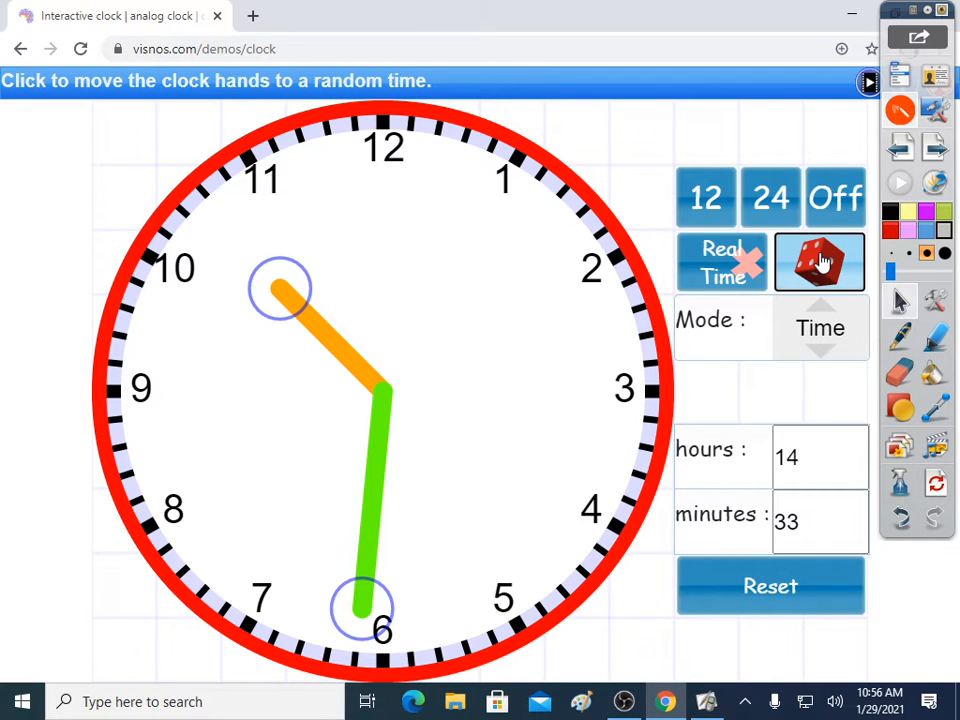
pyautogui.click(820, 262)
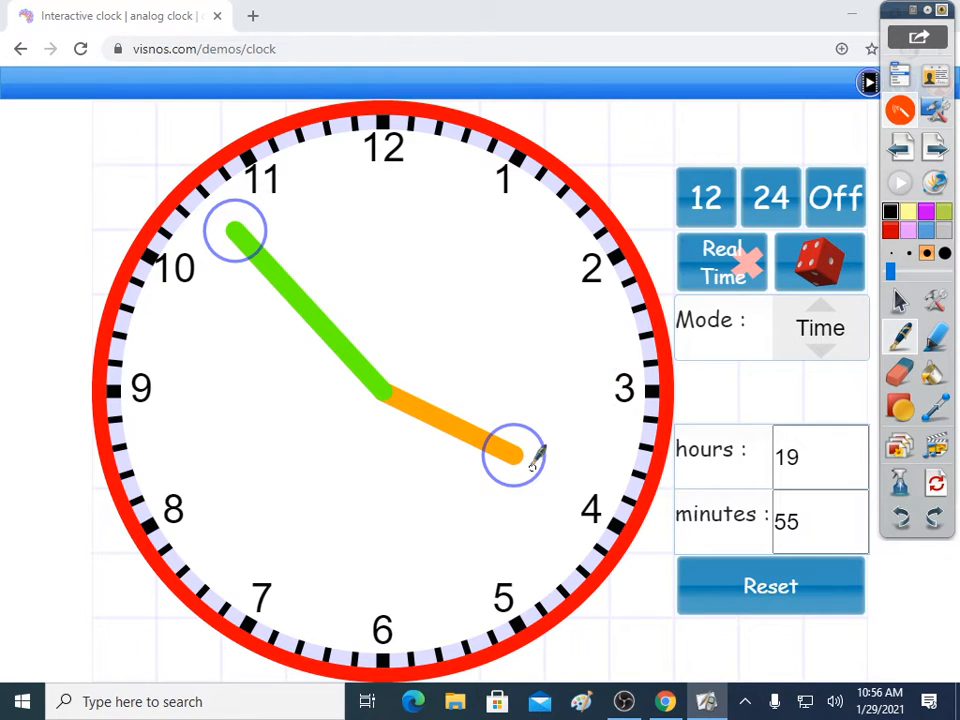
pyautogui.moveTo(530, 460); pyautogui.dragTo(684, 530)
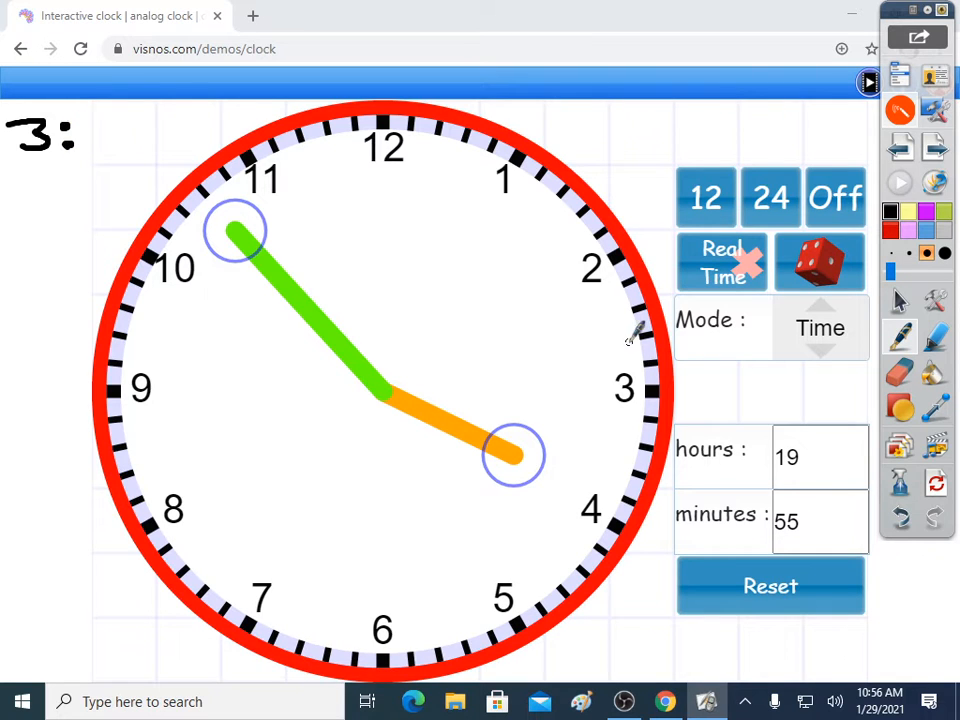
pyautogui.moveTo(584, 488)
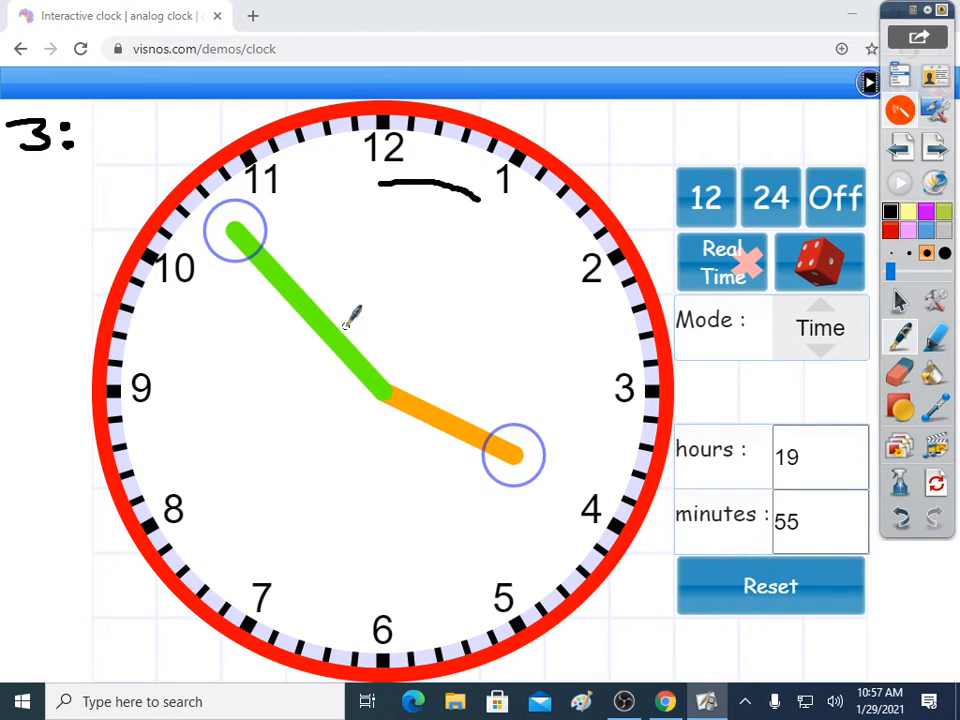
pyautogui.moveTo(490, 196); pyautogui.dragTo(430, 590)
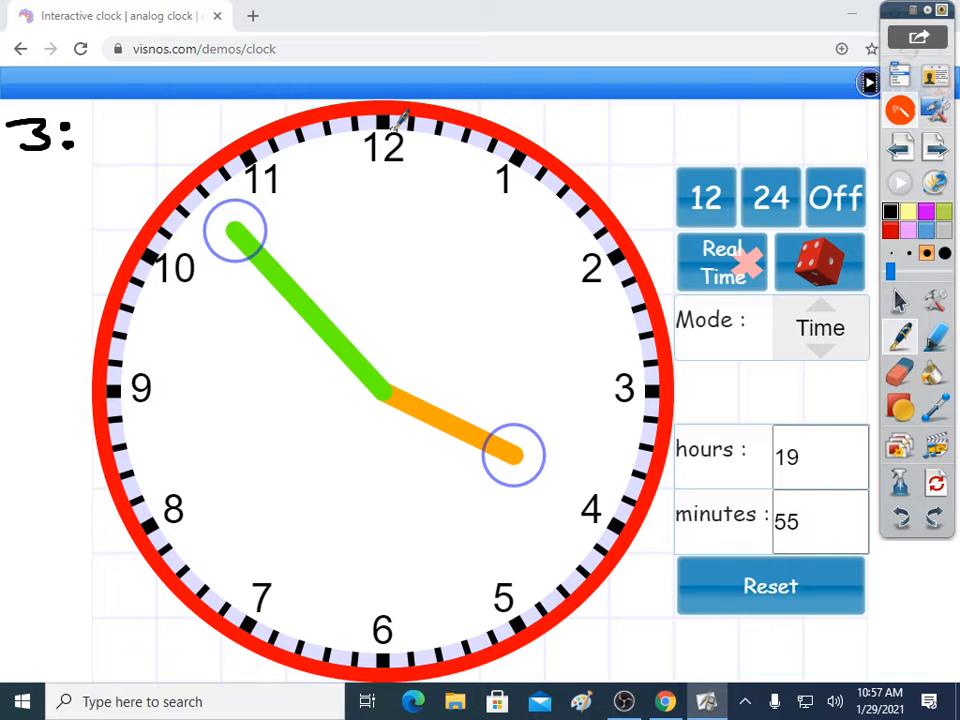
pyautogui.moveTo(580, 140)
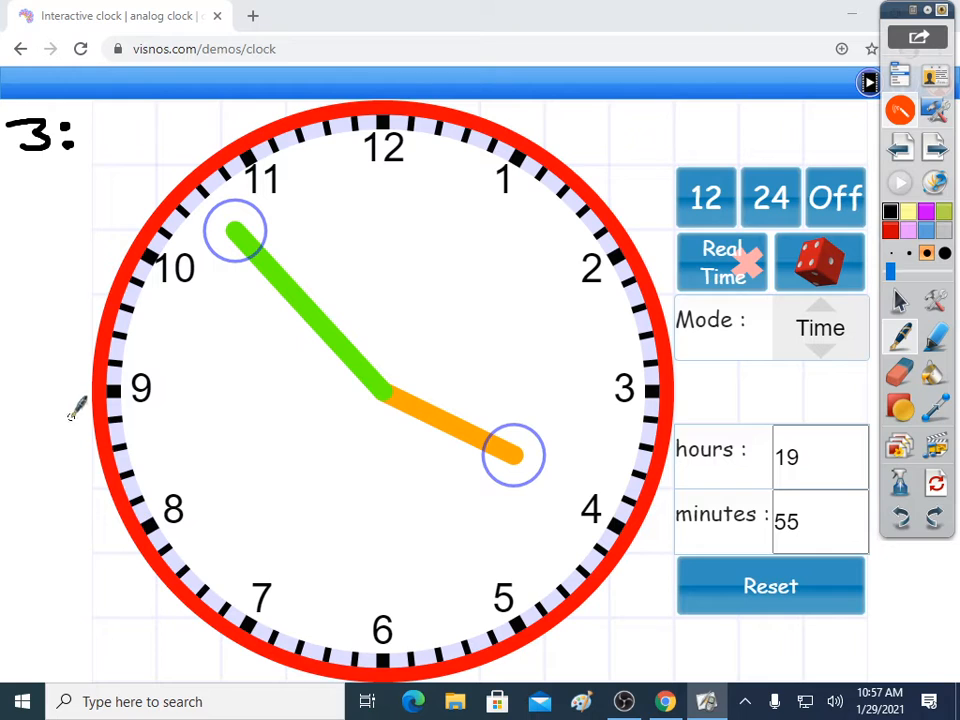
pyautogui.moveTo(176, 250)
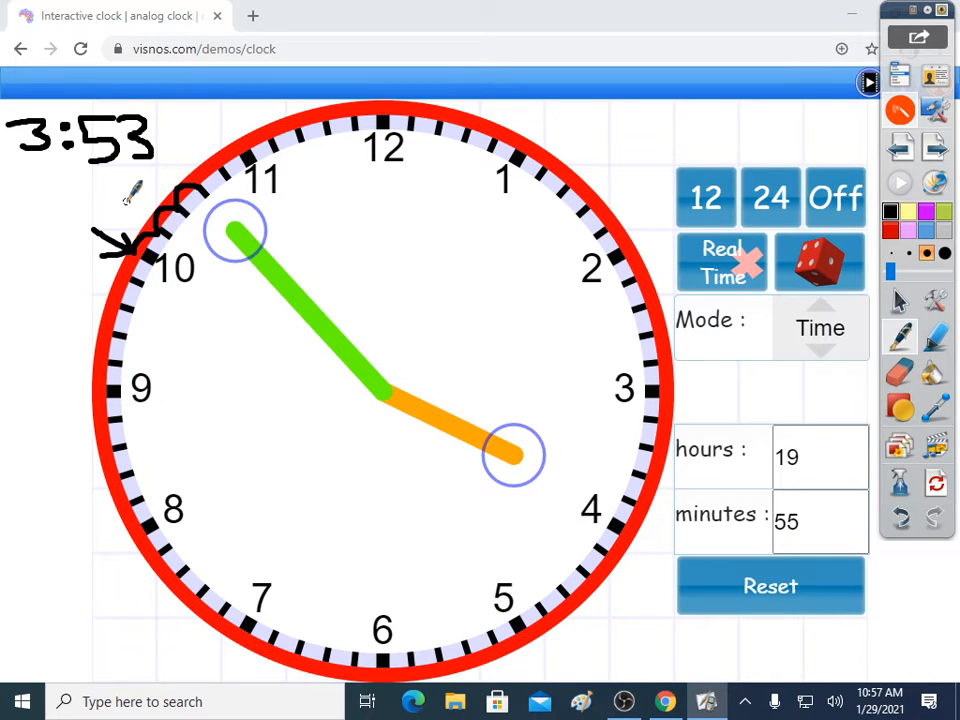
pyautogui.moveTo(250, 210)
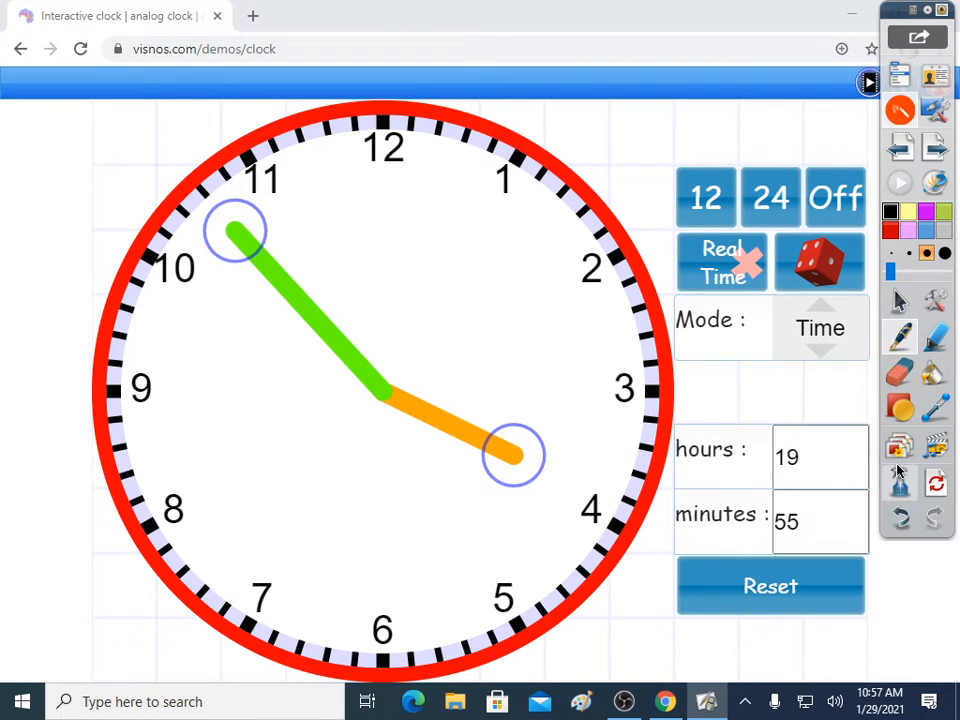
pyautogui.moveTo(820, 262)
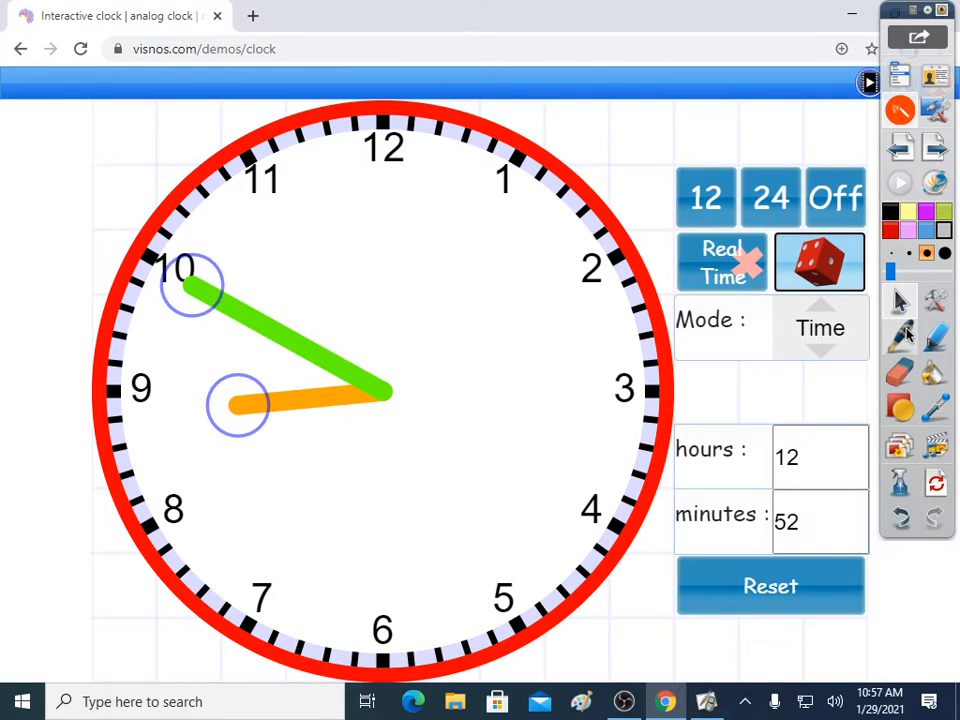
# Step: Cycle random times, circle the hour hand on one, and end on a fresh clean time
pyautogui.click(820, 262)
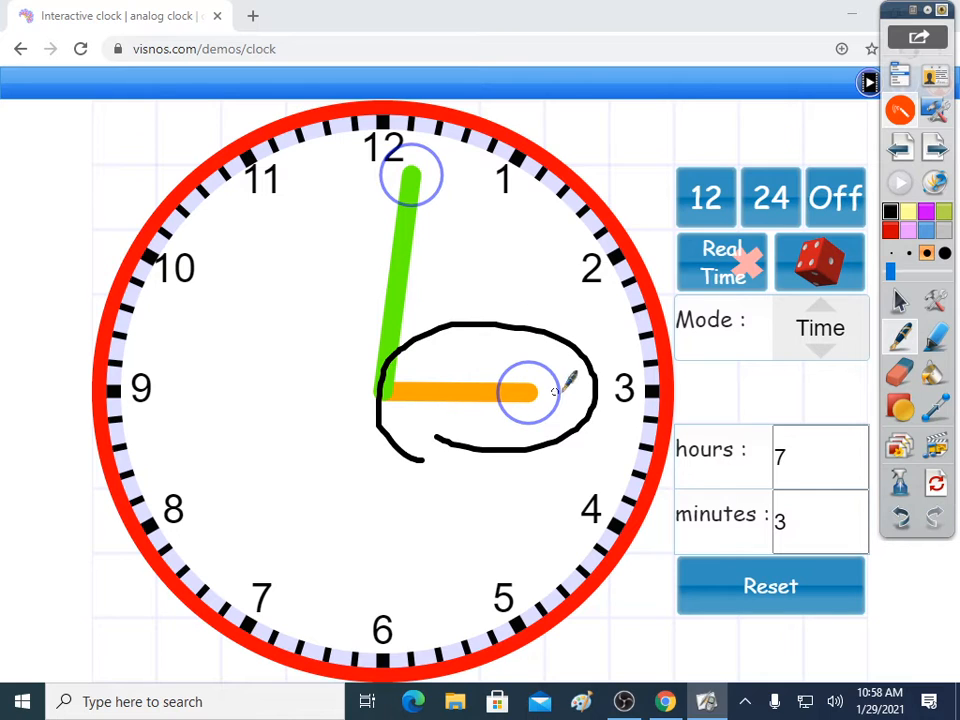
pyautogui.click(900, 516)
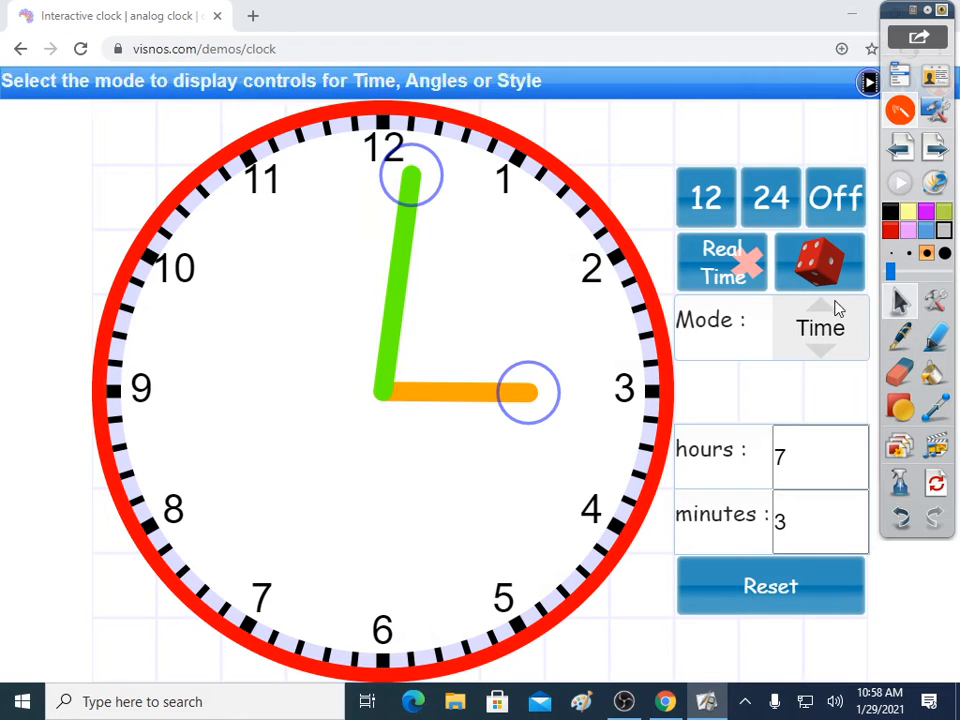
pyautogui.click(820, 260)
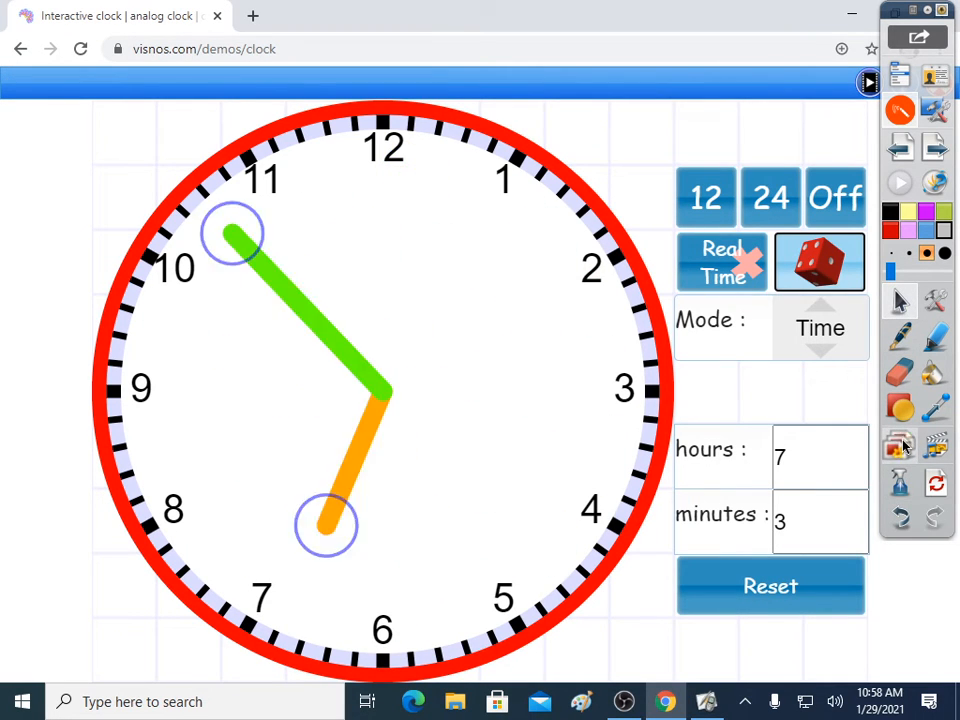
# Step: Shuffle to a time just after twelve and tick the minutes between 12 and 1
pyautogui.click(820, 262)
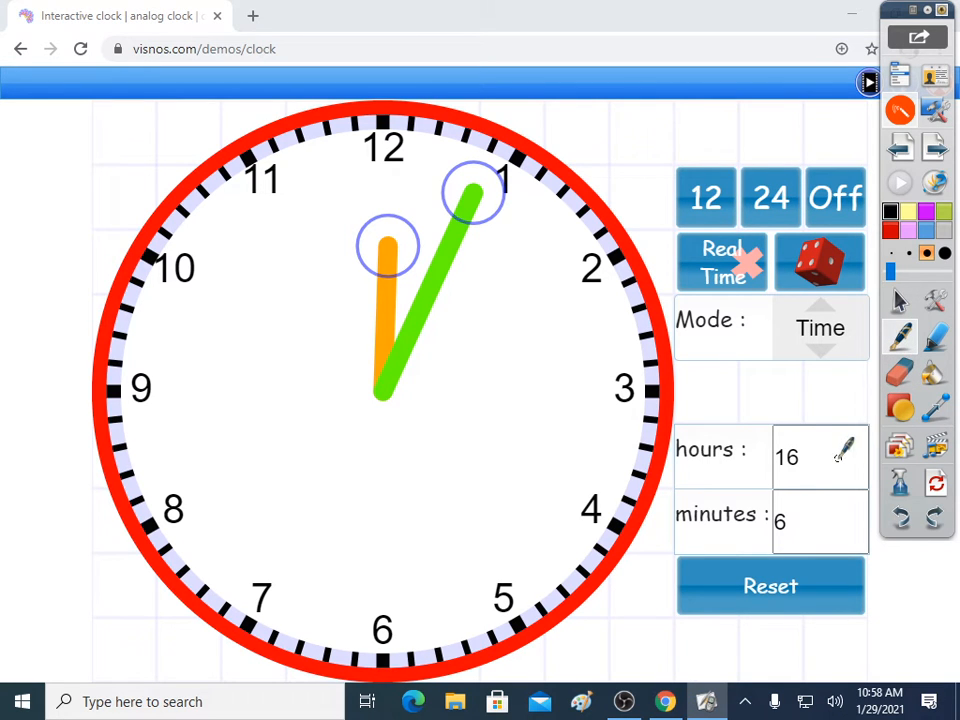
pyautogui.moveTo(388, 230); pyautogui.dragTo(388, 420)
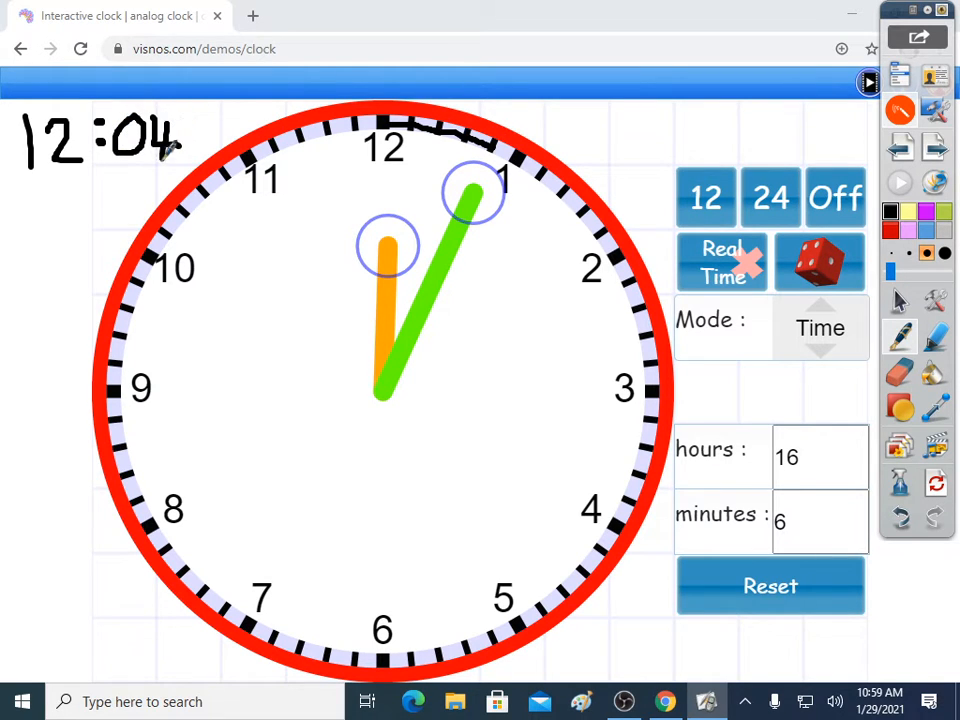
pyautogui.moveTo(896, 310)
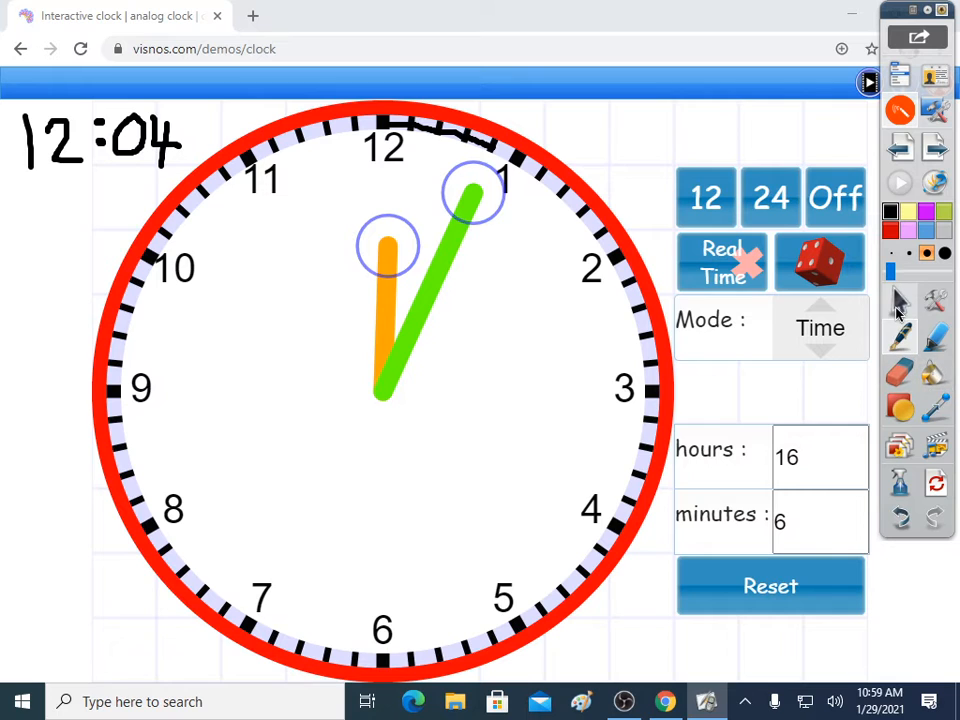
pyautogui.moveTo(836, 196)
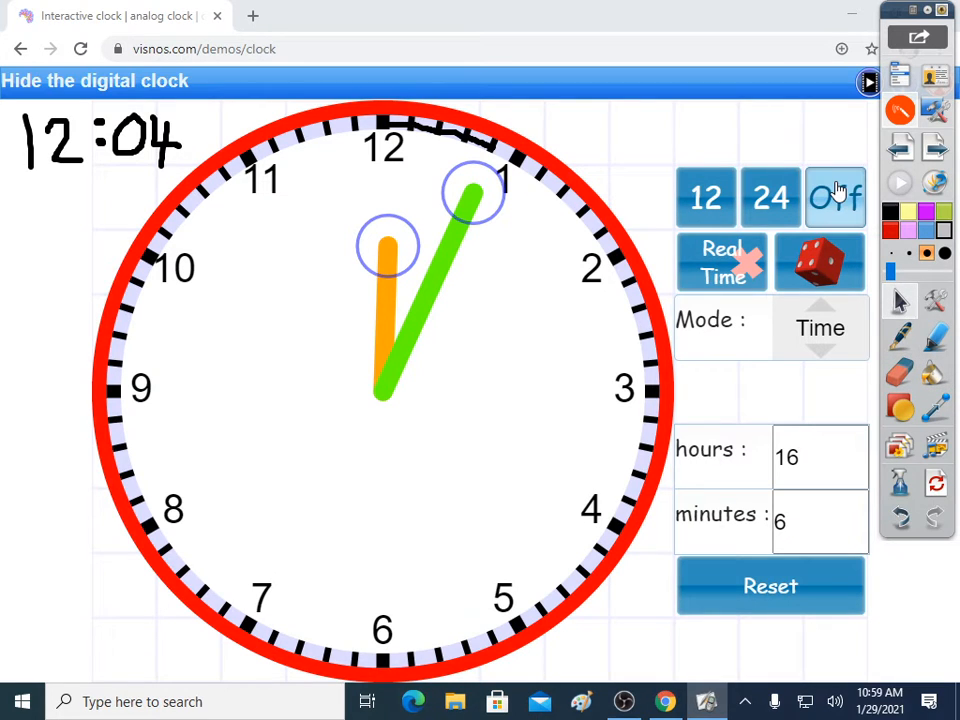
# Step: Confirm 12:04 PM on the 12-hour readout, hide it again, and reset the time settings
pyautogui.click(706, 196)
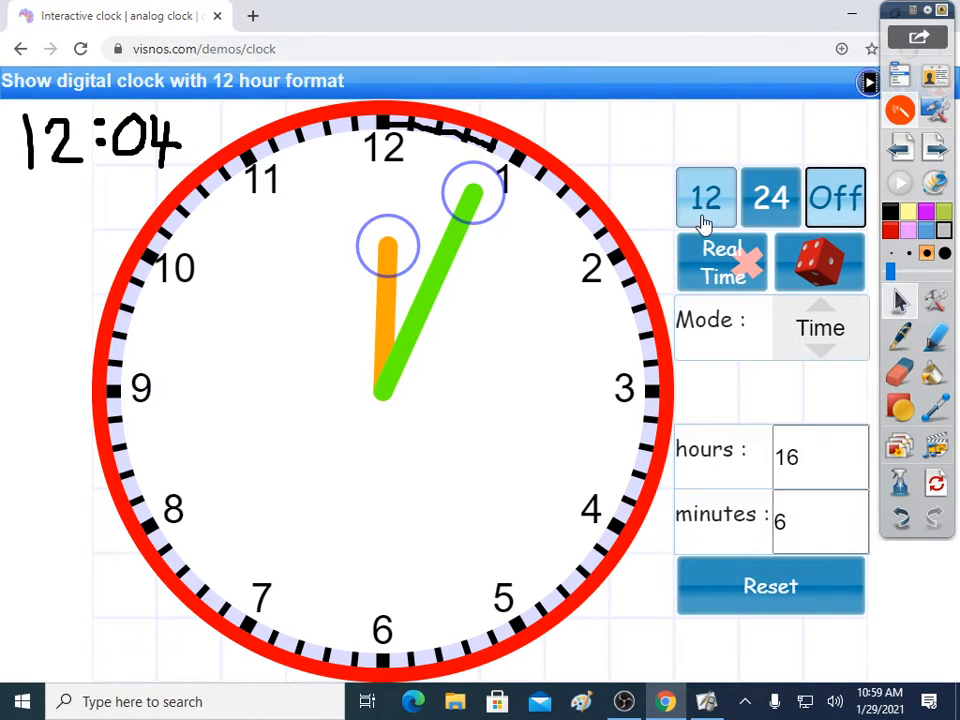
pyautogui.click(836, 196)
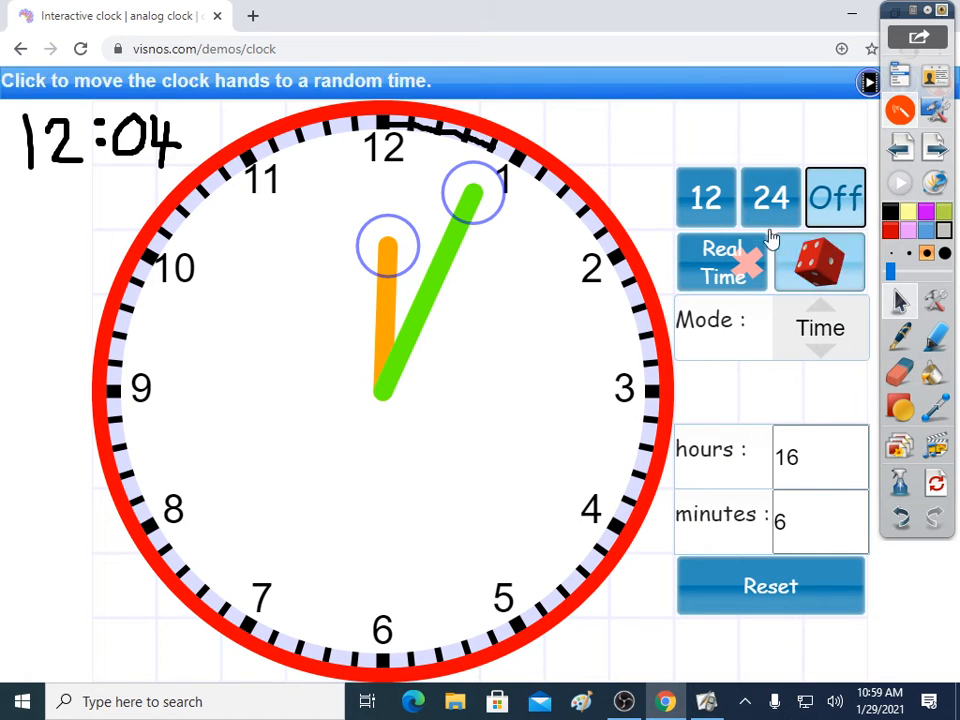
pyautogui.click(706, 196)
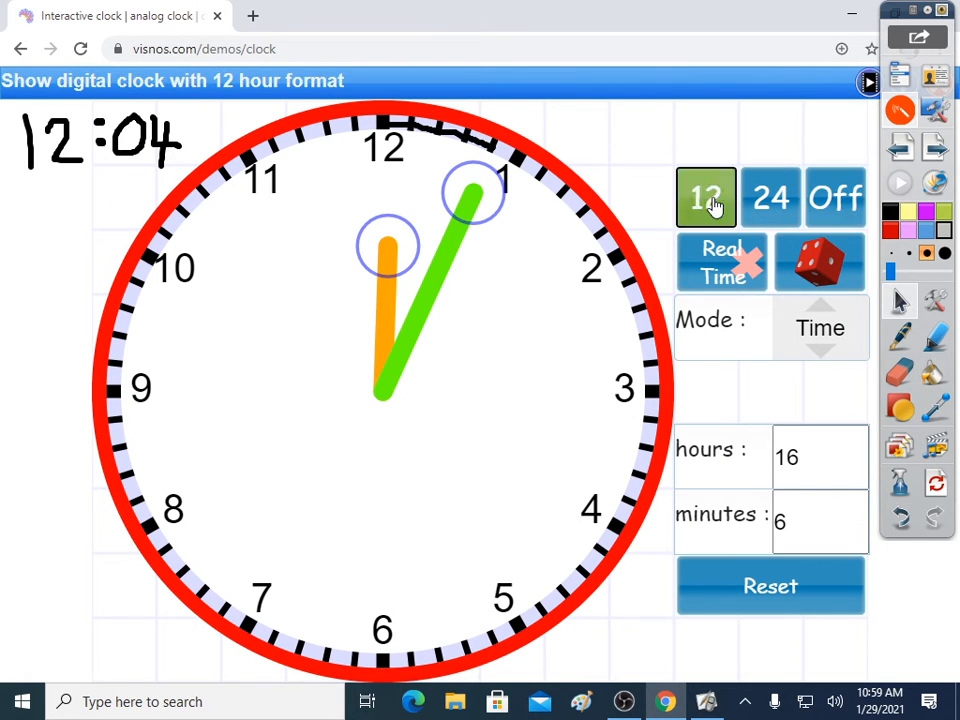
pyautogui.click(706, 198)
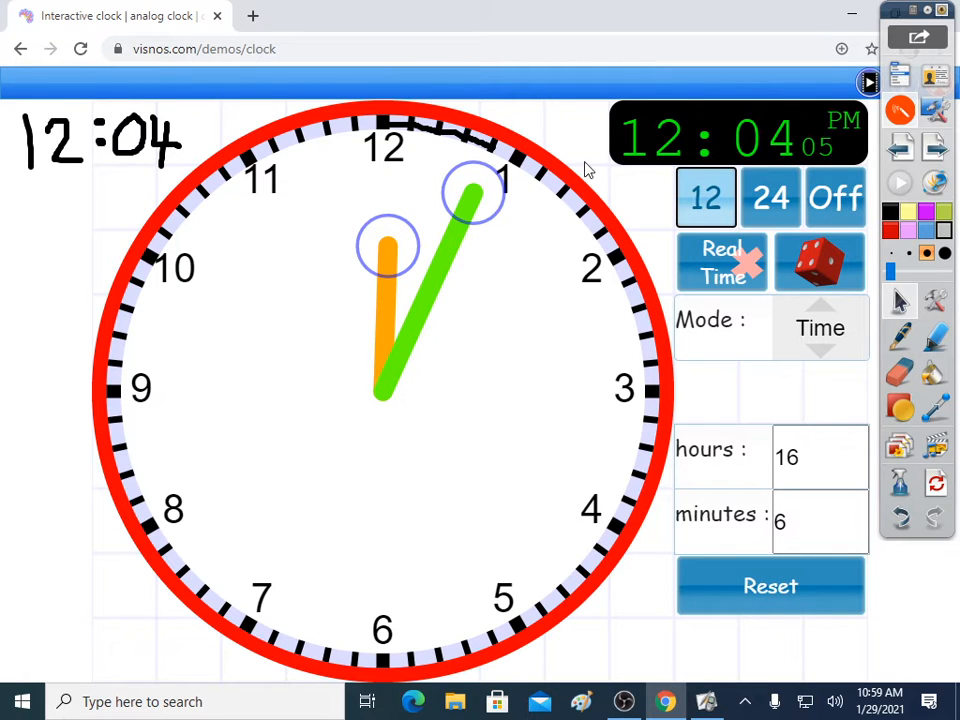
pyautogui.moveTo(836, 198)
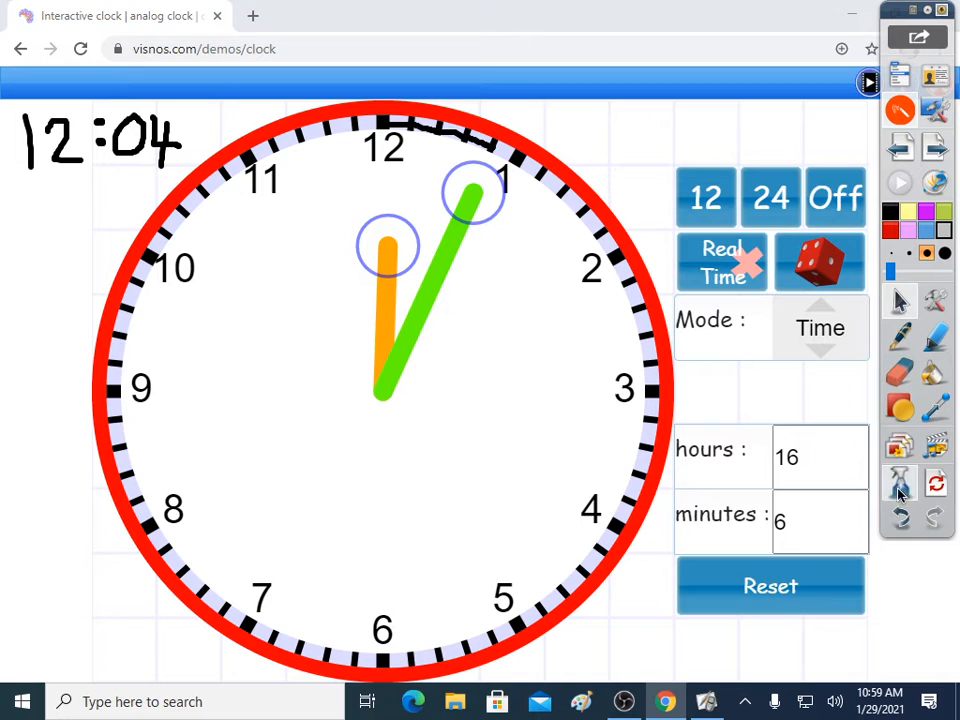
pyautogui.click(770, 586)
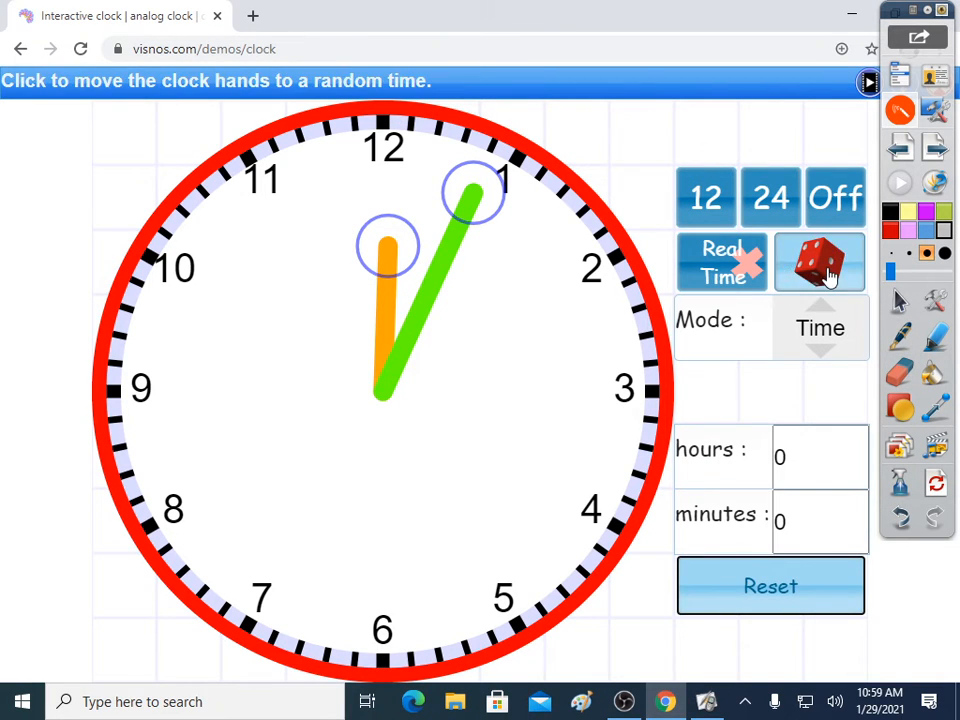
# Step: Shuffle to a random time near 2:38 and trace an arc from 12 toward the minute hand
pyautogui.click(820, 260)
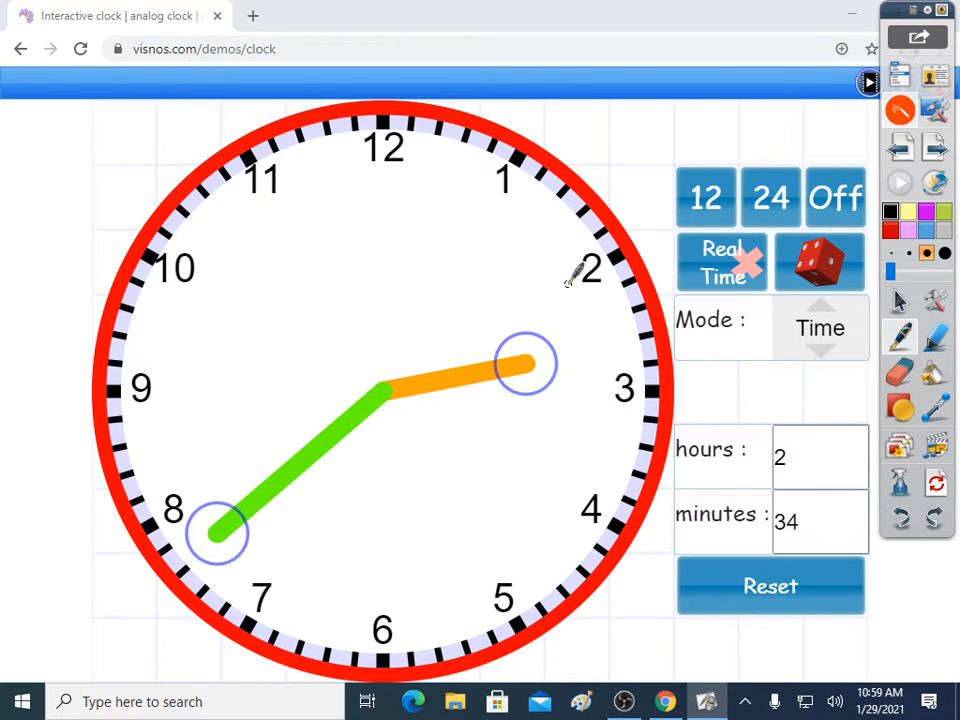
pyautogui.moveTo(376, 170)
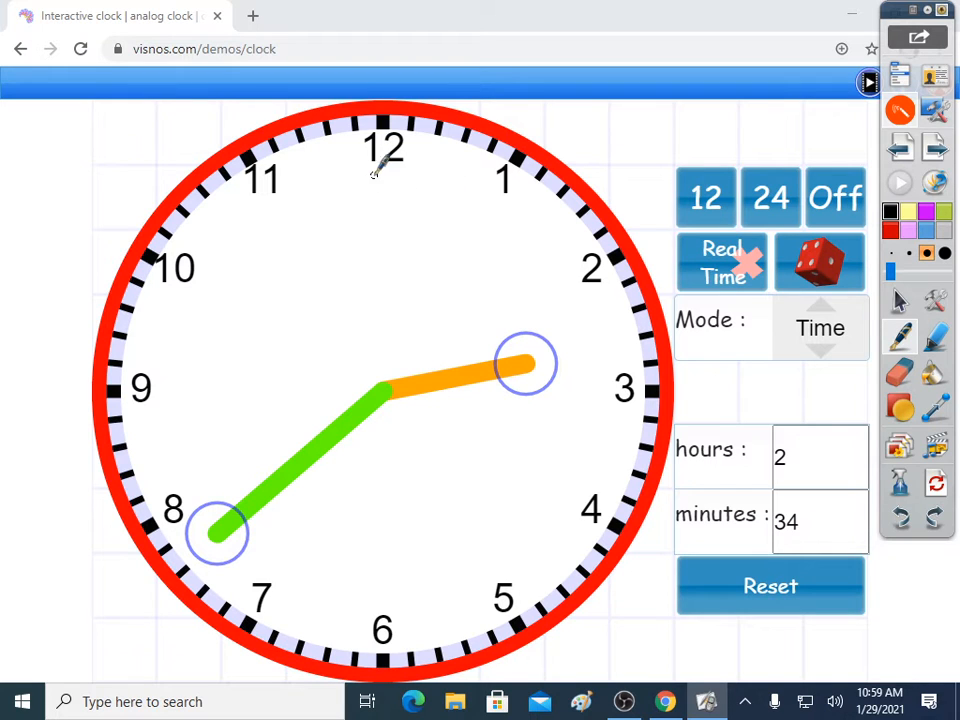
pyautogui.moveTo(376, 164); pyautogui.dragTo(556, 280)
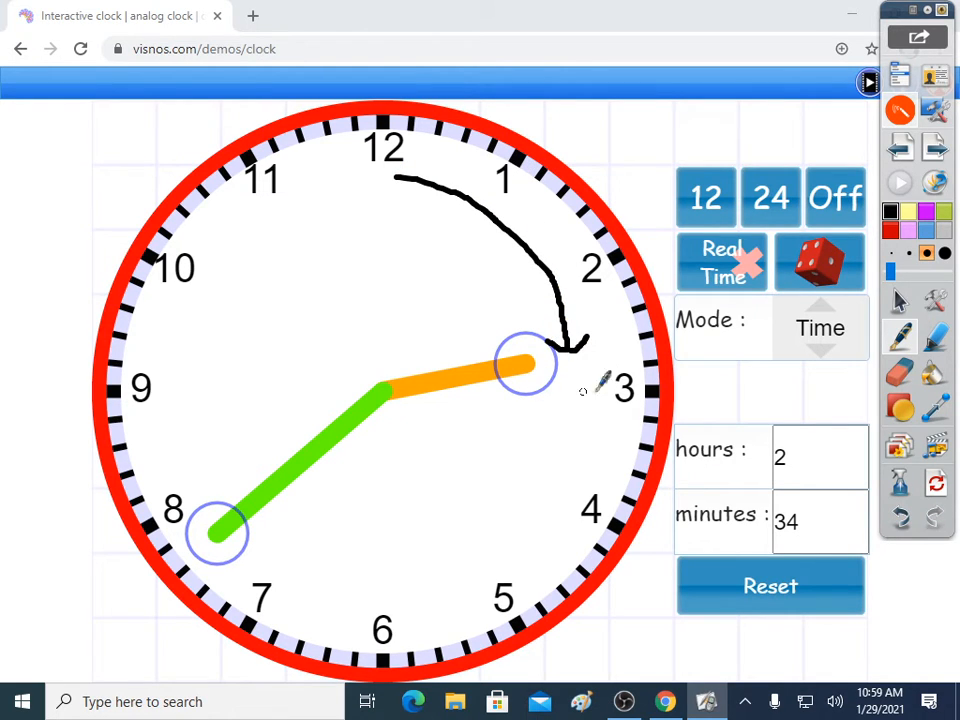
pyautogui.moveTo(30, 124)
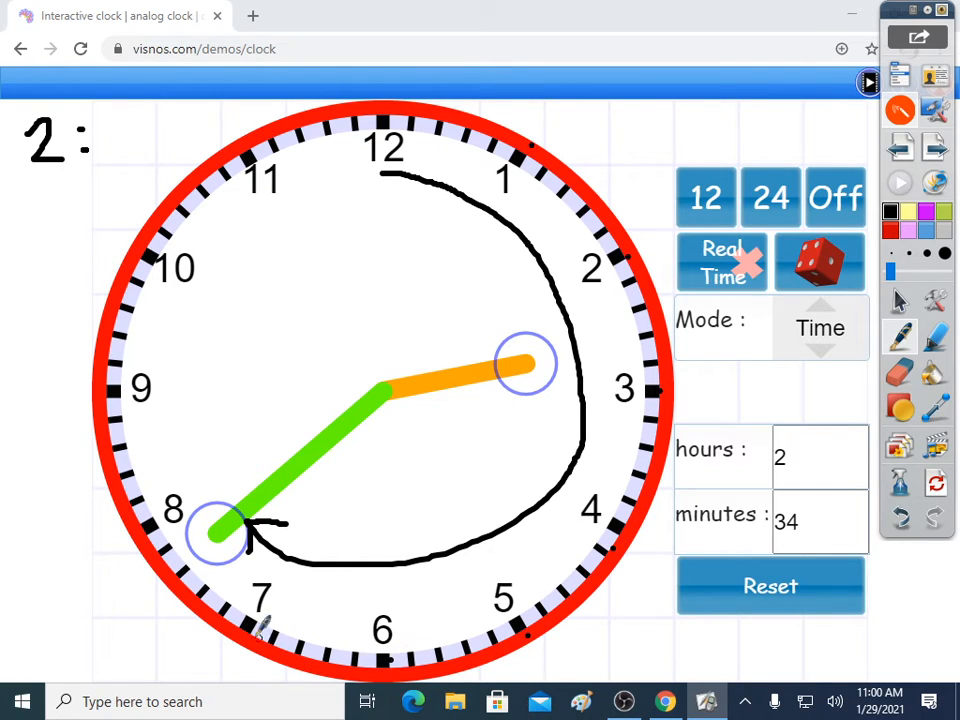
pyautogui.moveTo(152, 508)
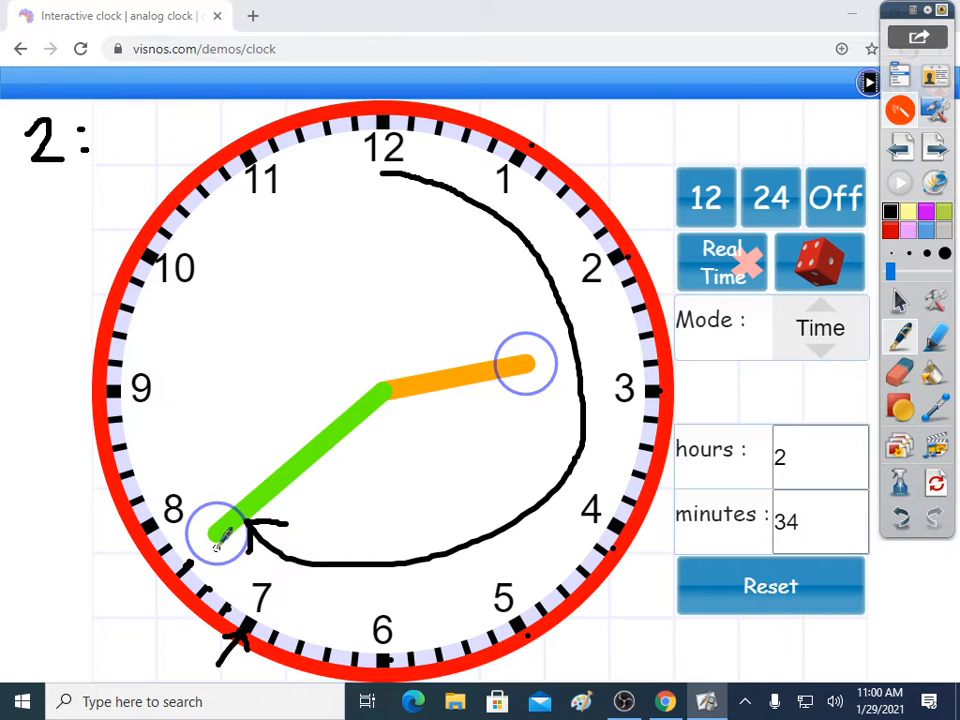
pyautogui.moveTo(236, 368)
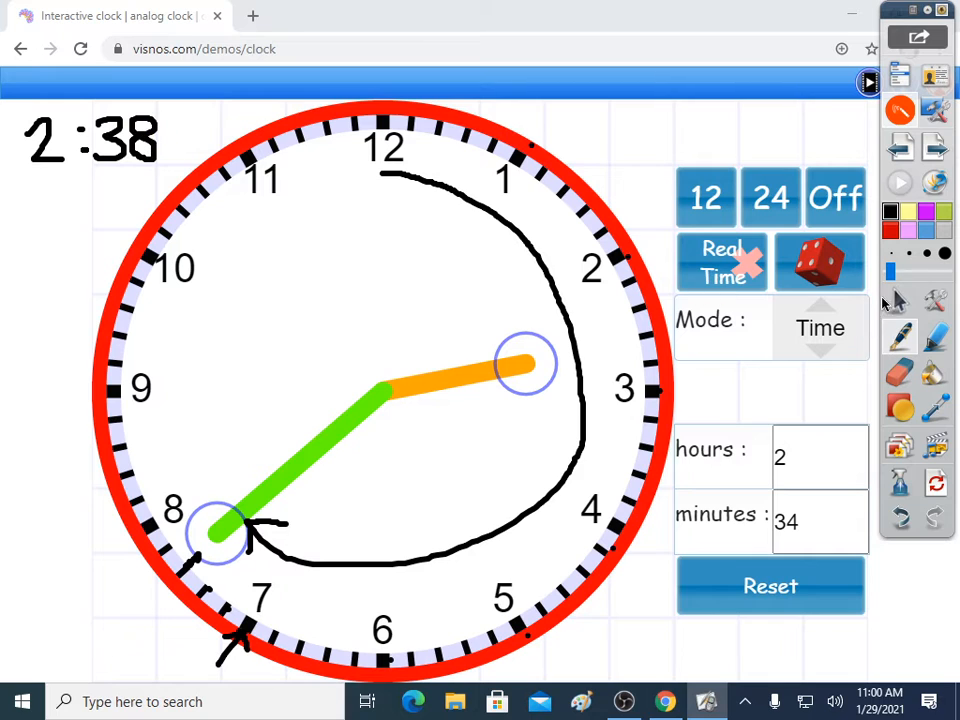
# Step: Confirm 2:38 on the 12-hour readout, then hide the readout again
pyautogui.click(706, 196)
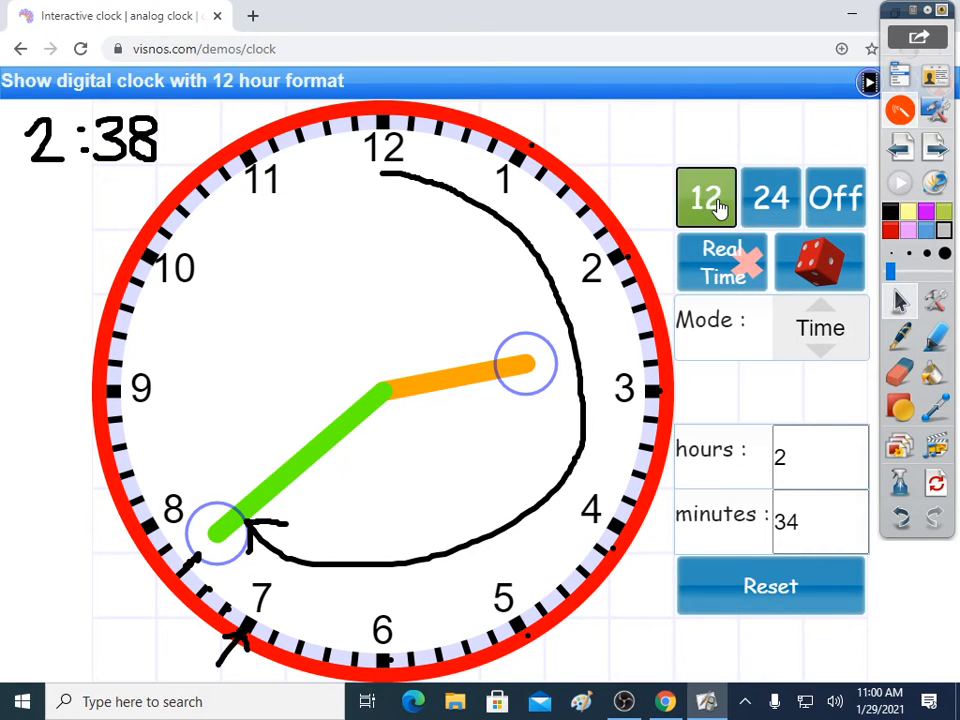
pyautogui.click(706, 198)
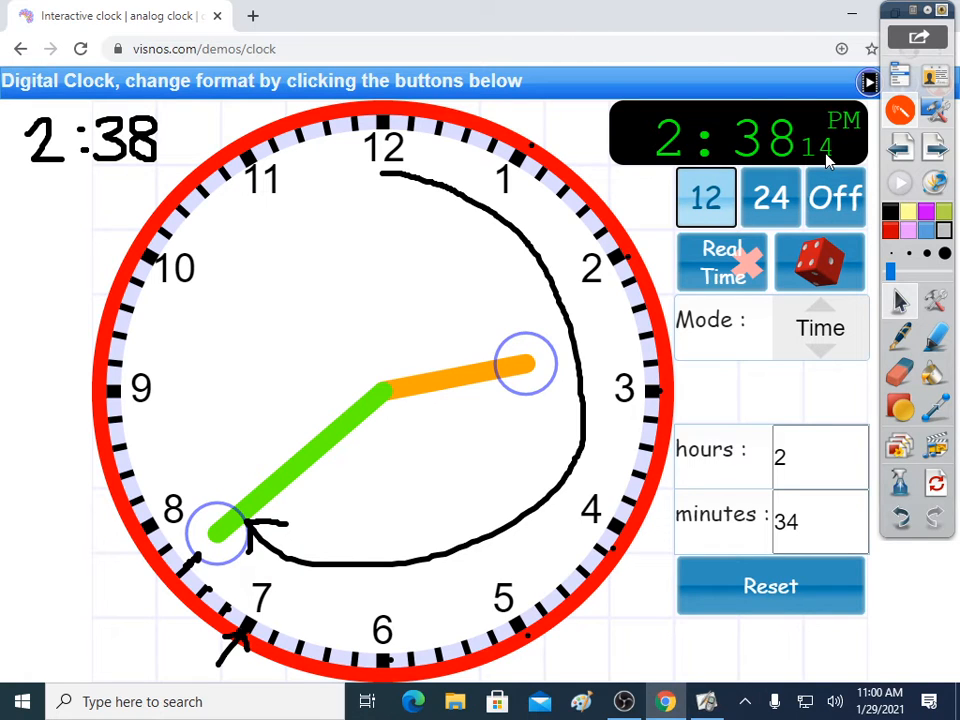
pyautogui.click(836, 196)
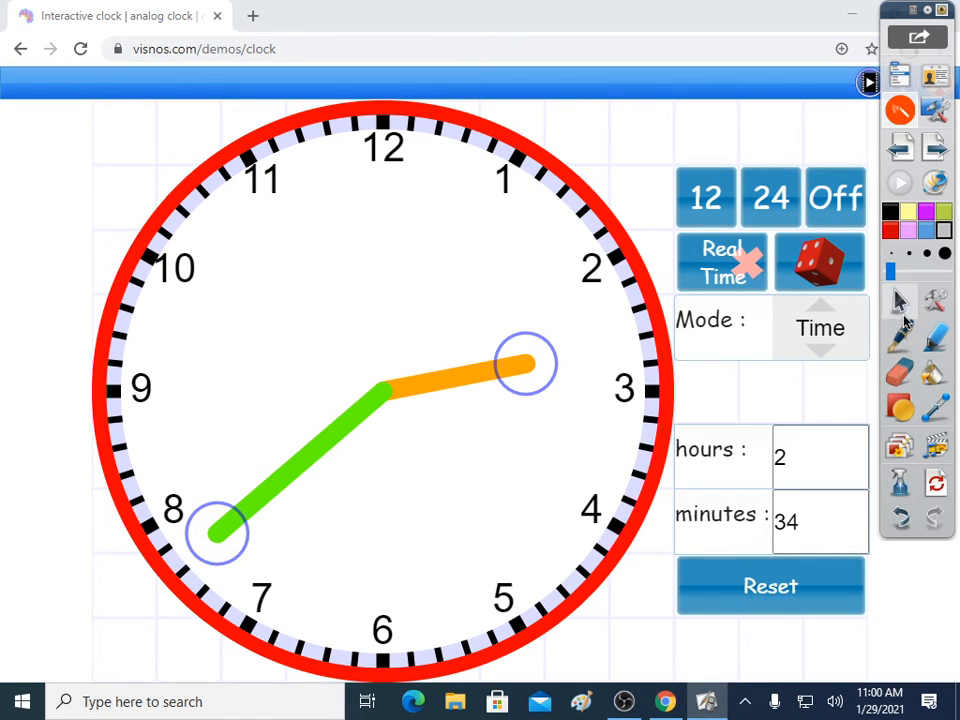
# Step: Shuffle the clock to a new random time and pick the pen to write 1:35
pyautogui.click(820, 262)
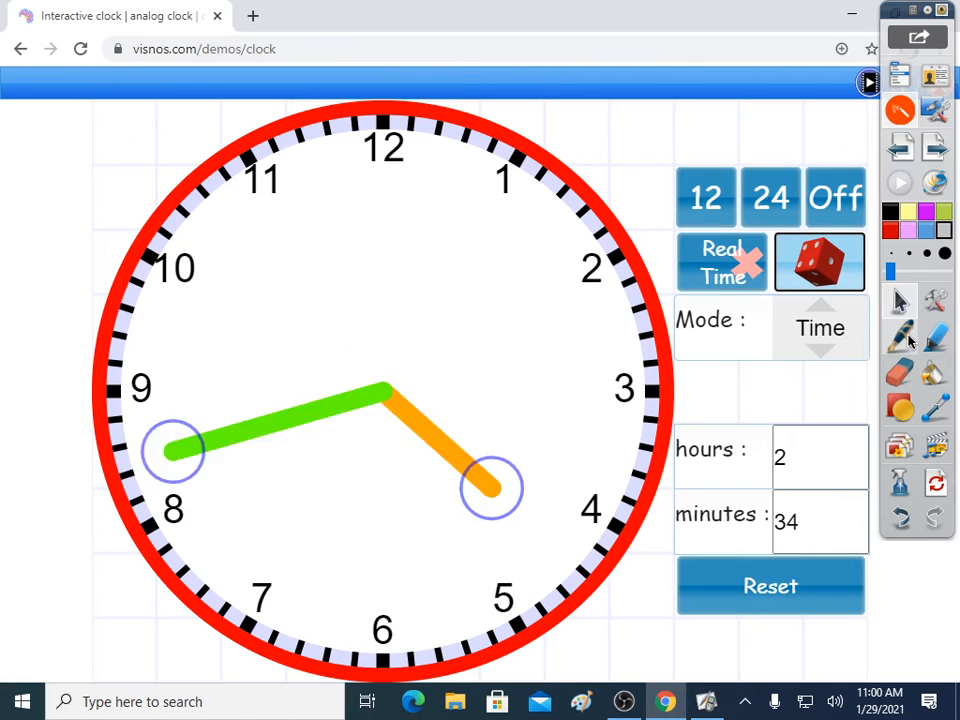
pyautogui.click(820, 260)
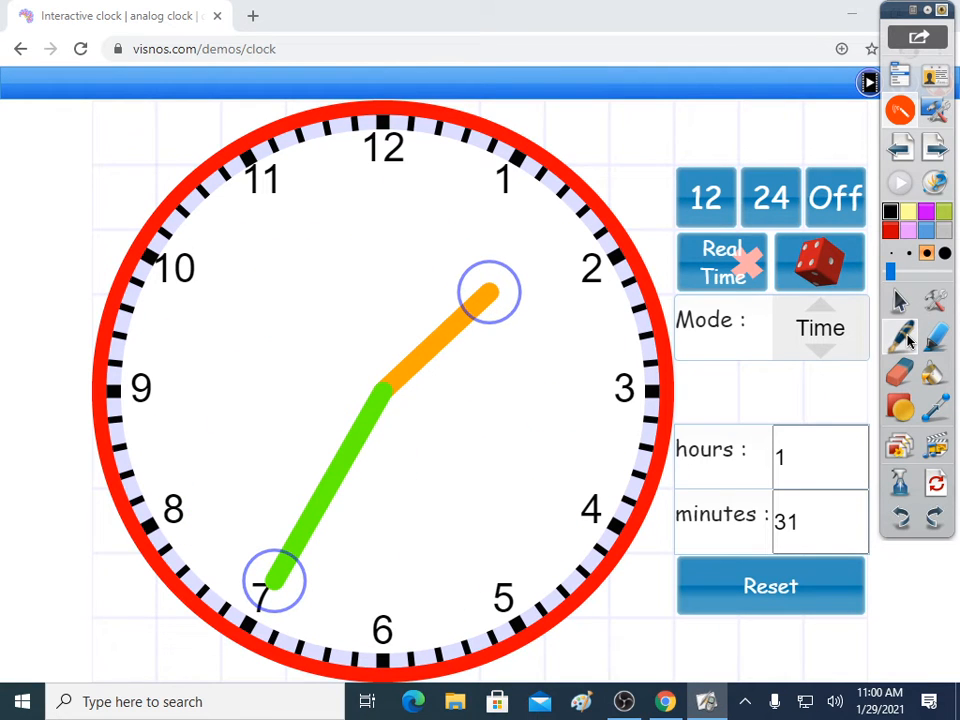
pyautogui.moveTo(420, 400)
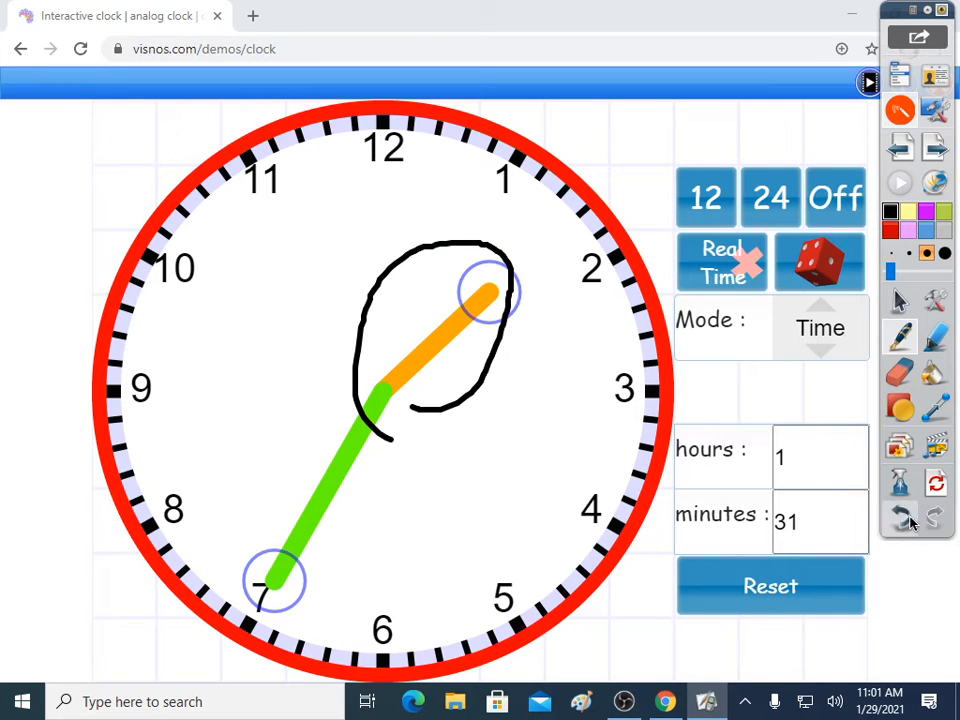
pyautogui.click(898, 516)
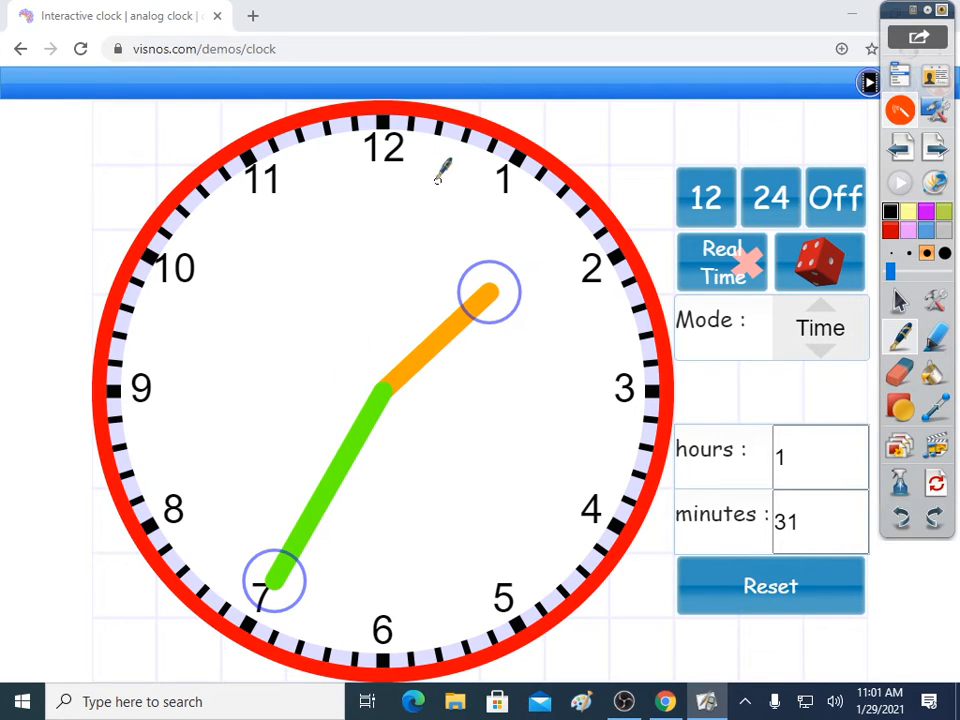
pyautogui.moveTo(44, 110)
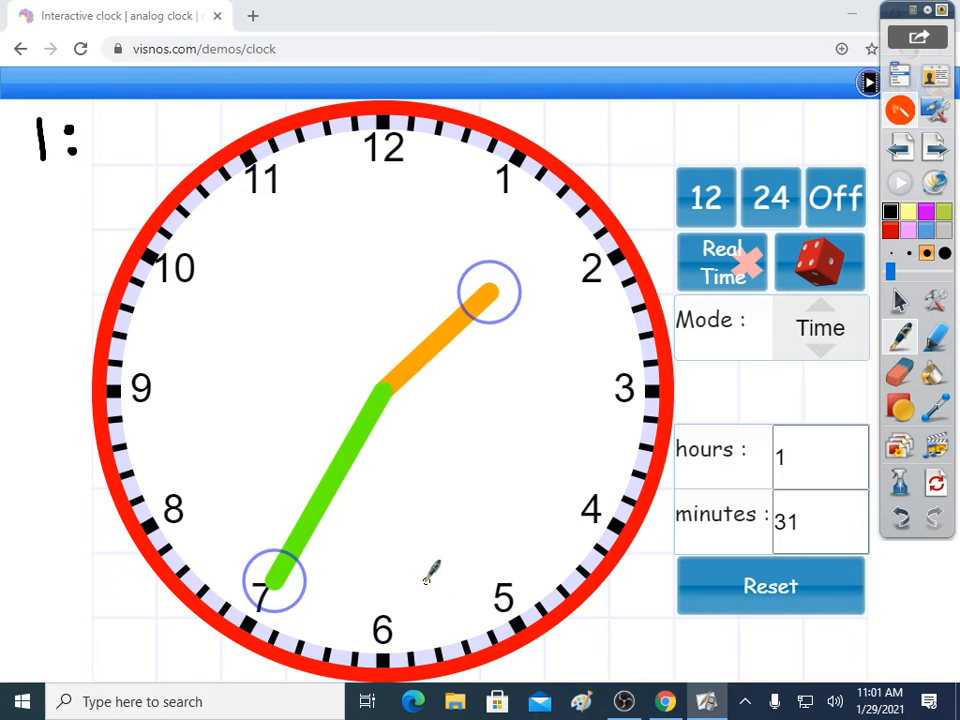
pyautogui.moveTo(540, 114)
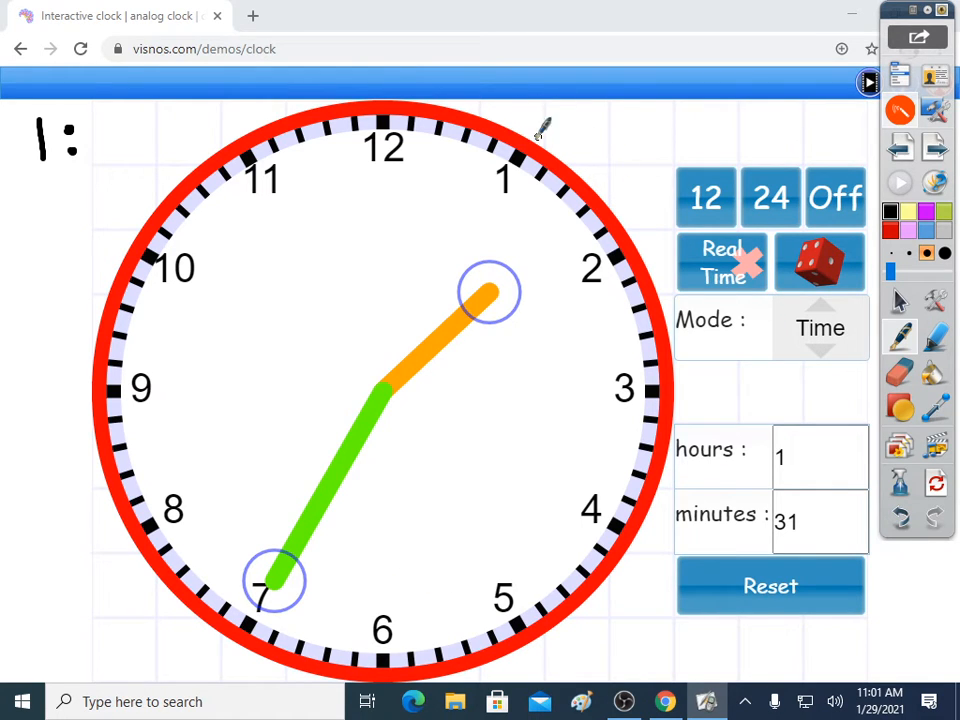
pyautogui.moveTo(688, 390)
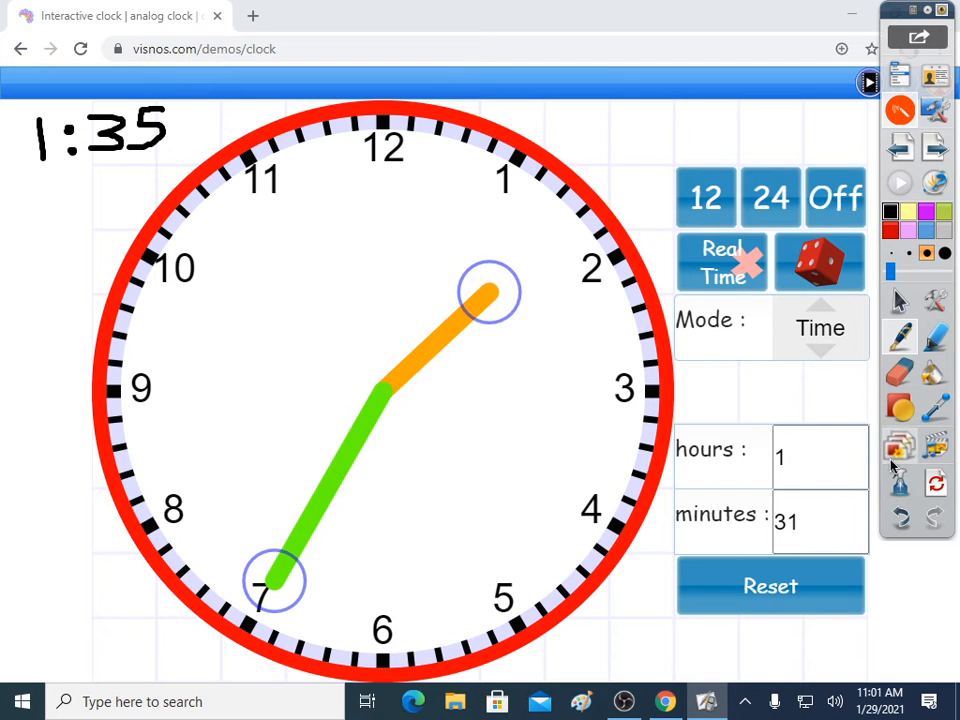
# Step: Erase the handwritten 1:35 with Clear Annotations
pyautogui.click(898, 448)
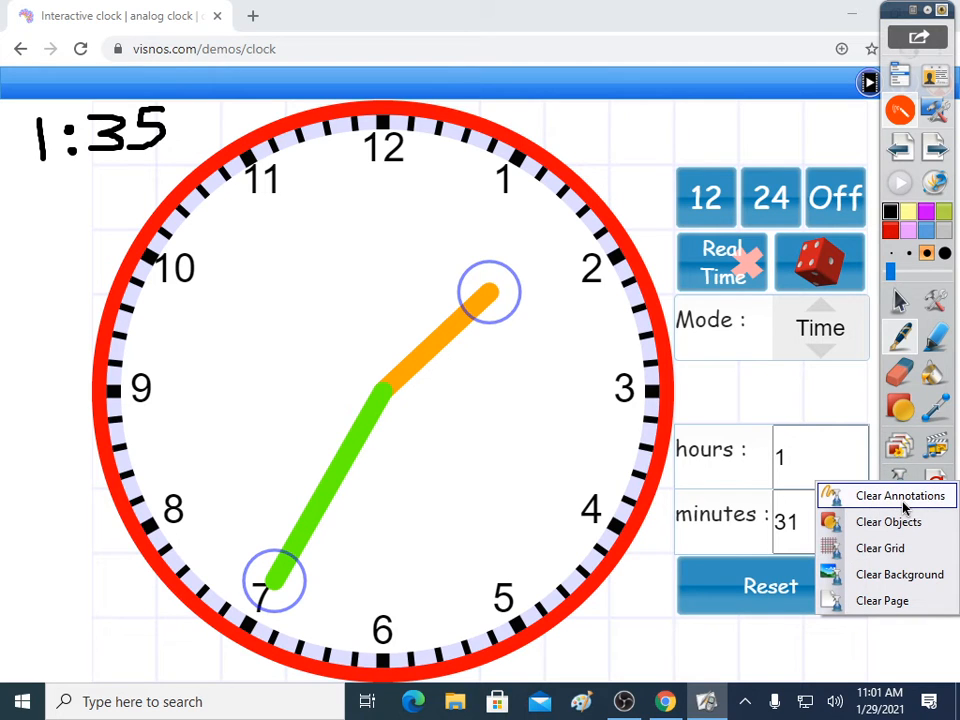
pyautogui.click(888, 496)
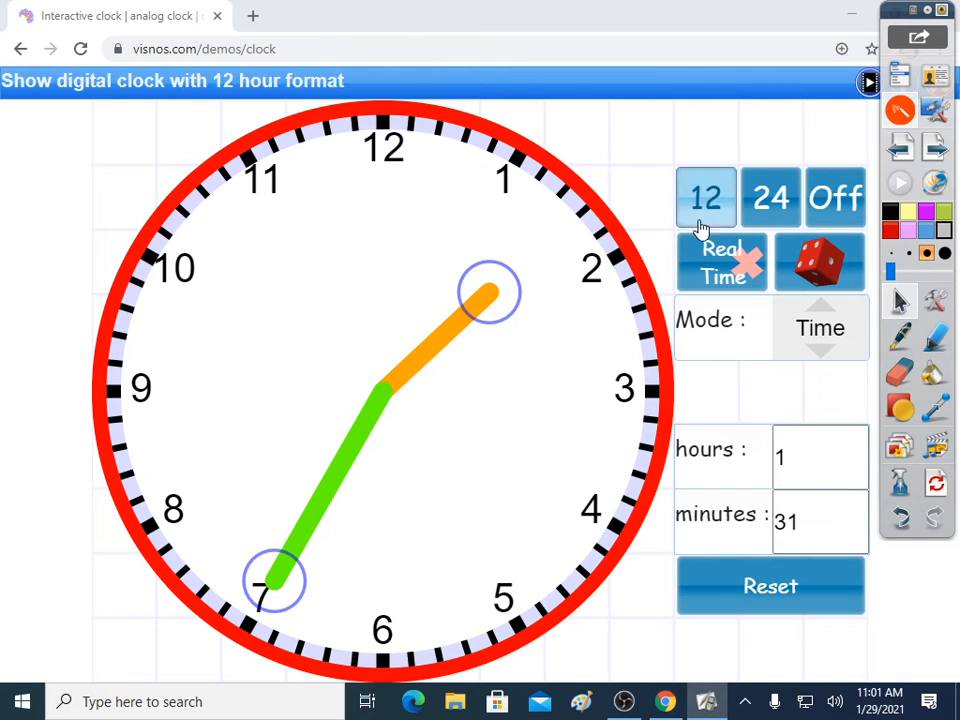
# Step: Roll the dice several times until the clock lands near 9:50
pyautogui.click(820, 262)
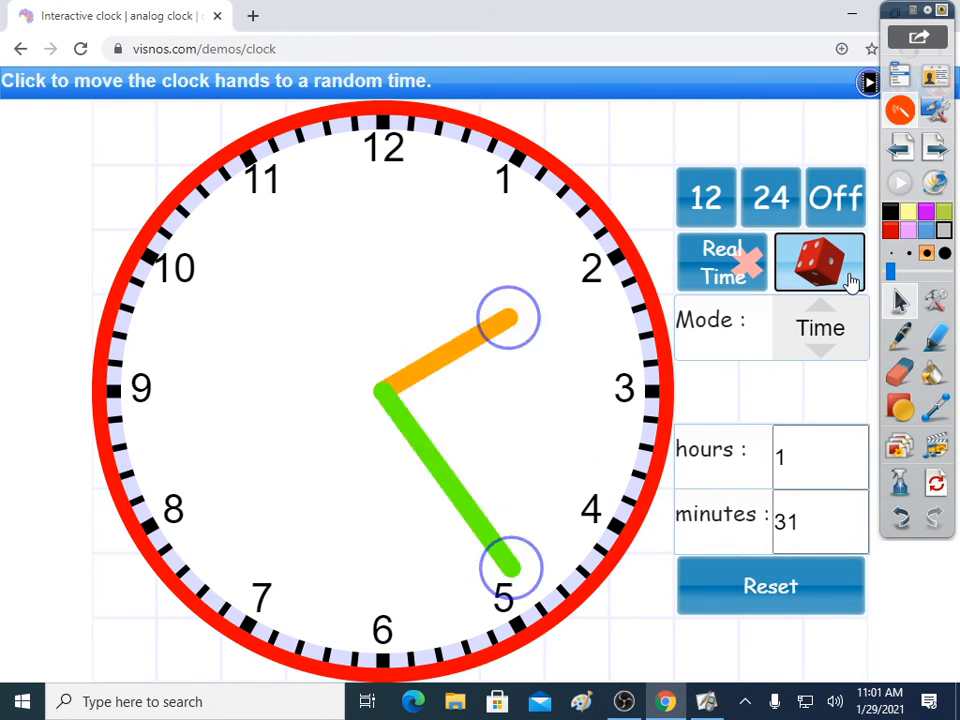
pyautogui.click(820, 262)
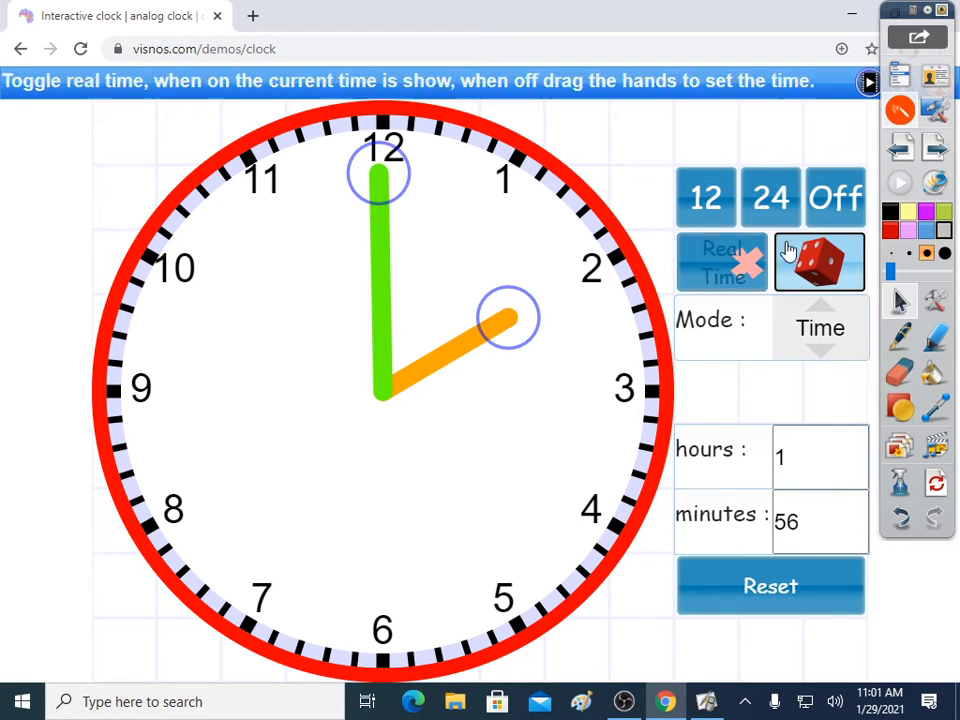
pyautogui.click(820, 262)
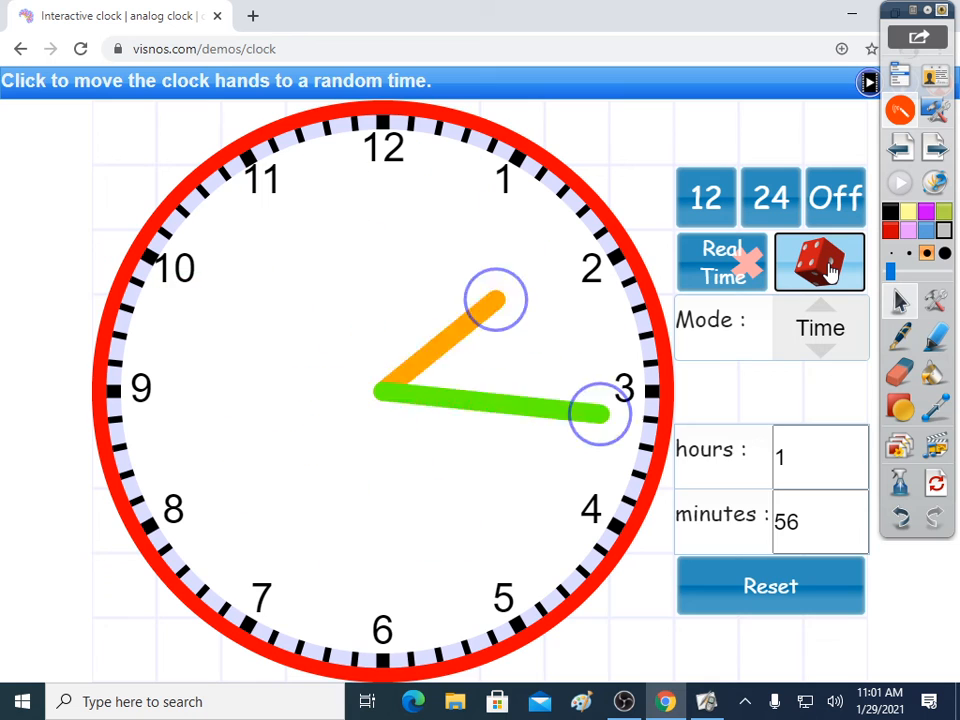
pyautogui.click(820, 262)
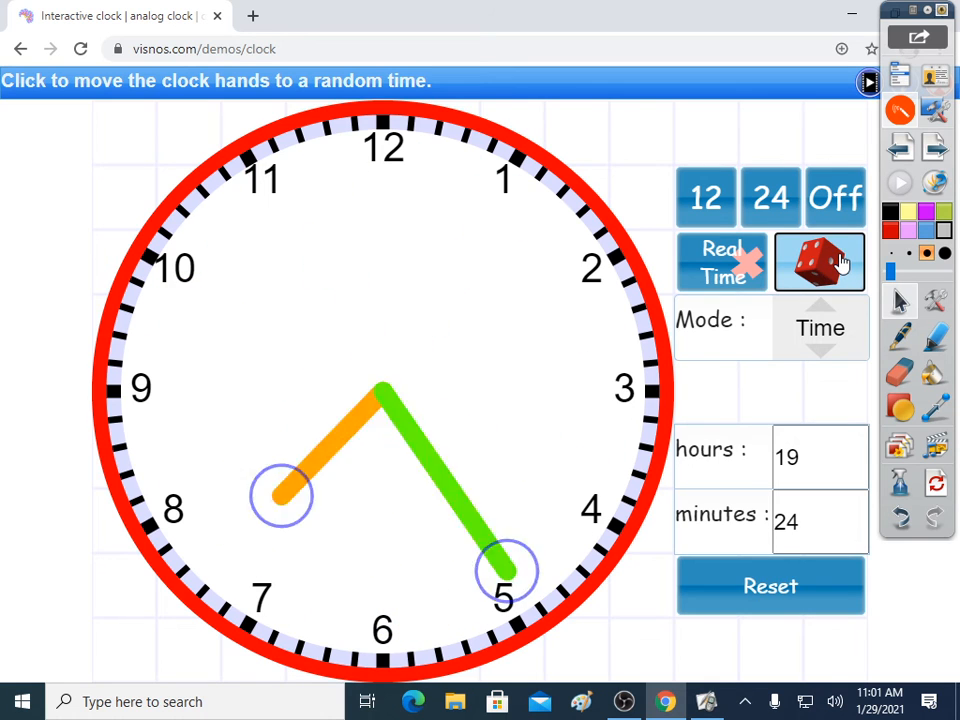
pyautogui.click(820, 262)
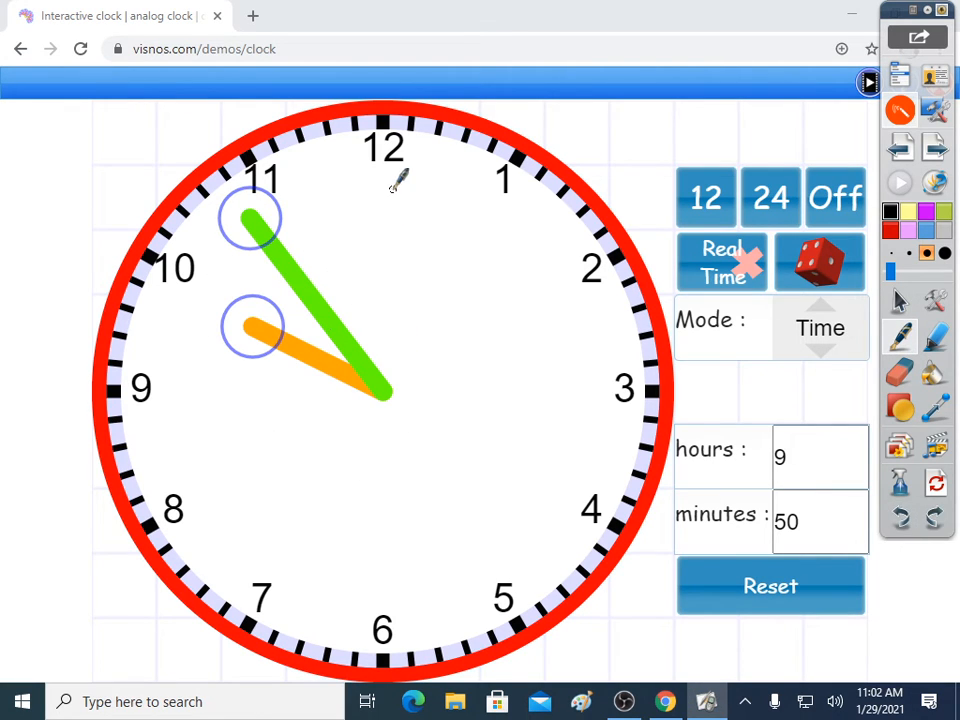
# Step: Trace the hour hand's path from 12 around the face to 9
pyautogui.moveTo(390, 180); pyautogui.dragTo(576, 480)
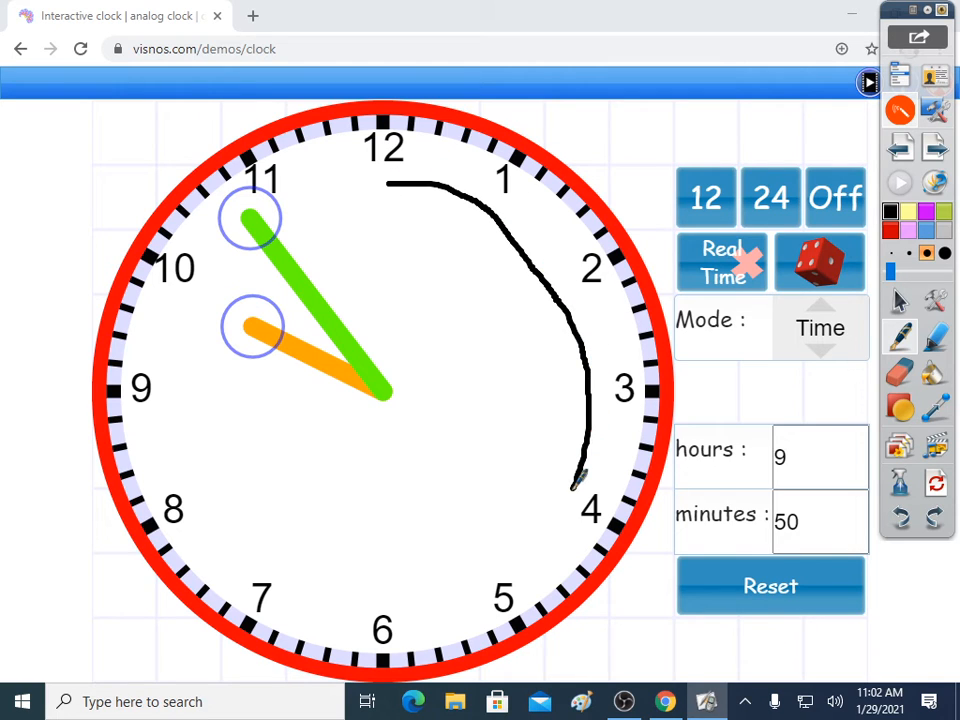
pyautogui.moveTo(580, 480); pyautogui.dragTo(216, 390)
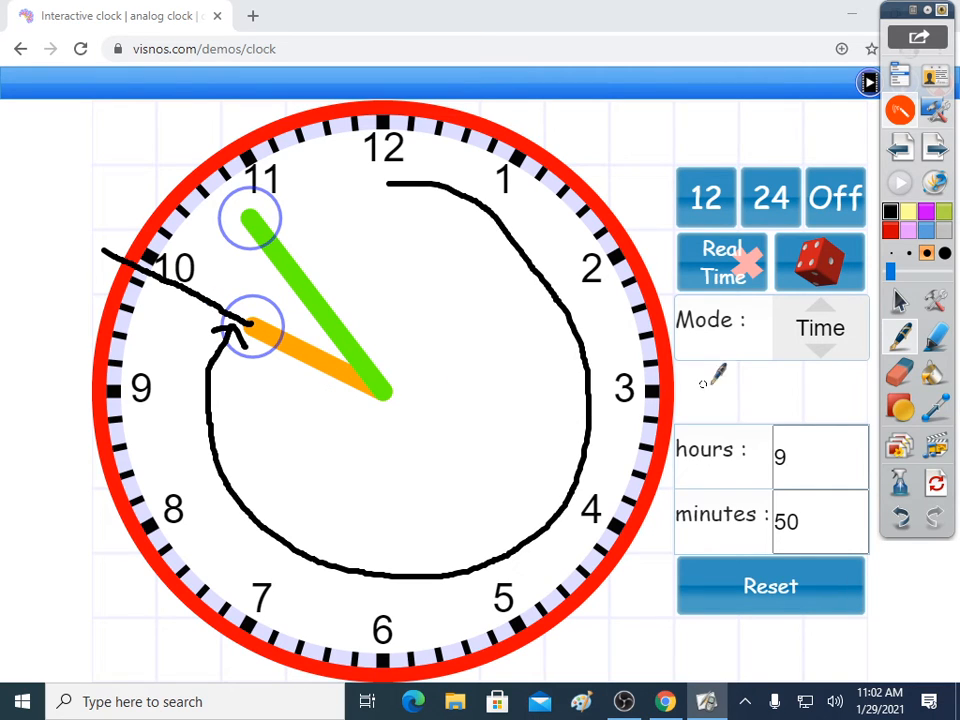
pyautogui.moveTo(900, 516)
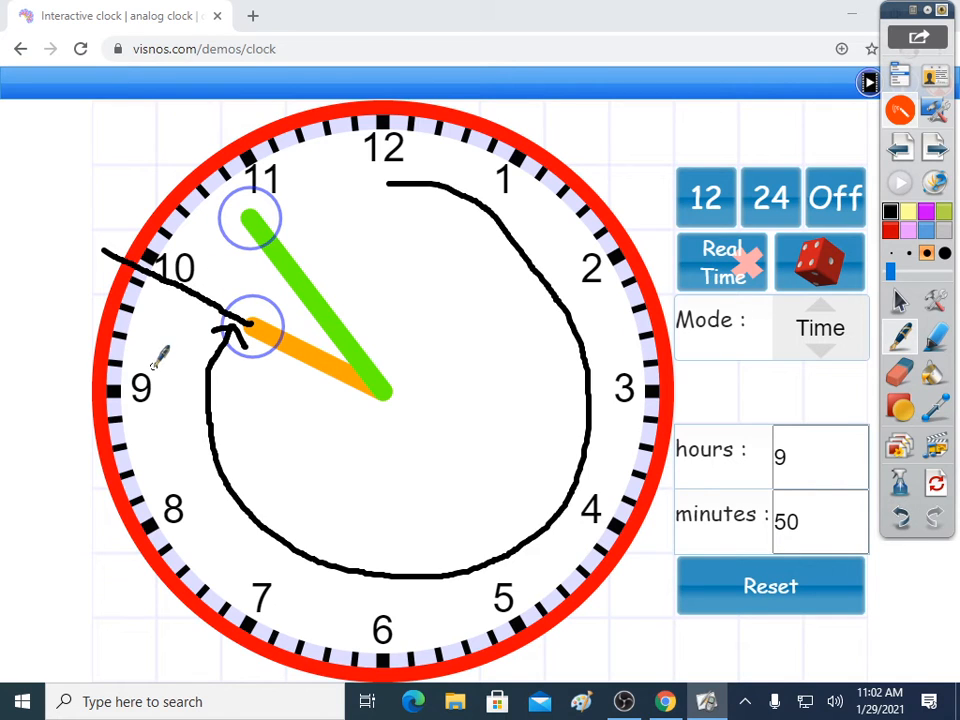
pyautogui.moveTo(902, 516)
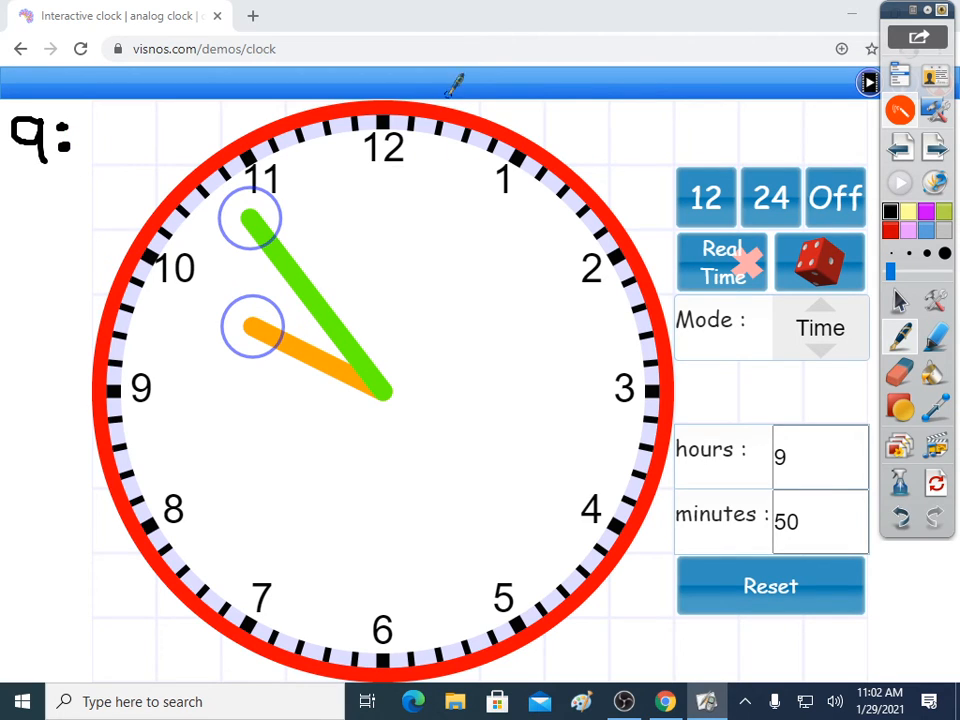
# Step: Draw loops counting five-minute jumps and complete the time as 9:54
pyautogui.moveTo(378, 108); pyautogui.dragTo(532, 150)
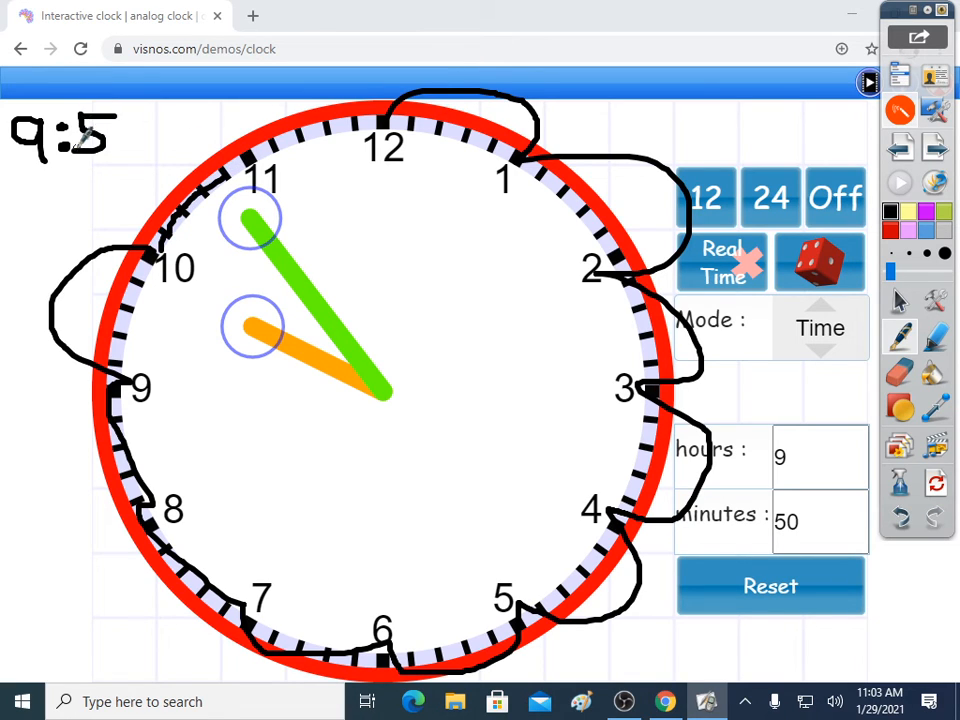
pyautogui.write('4')
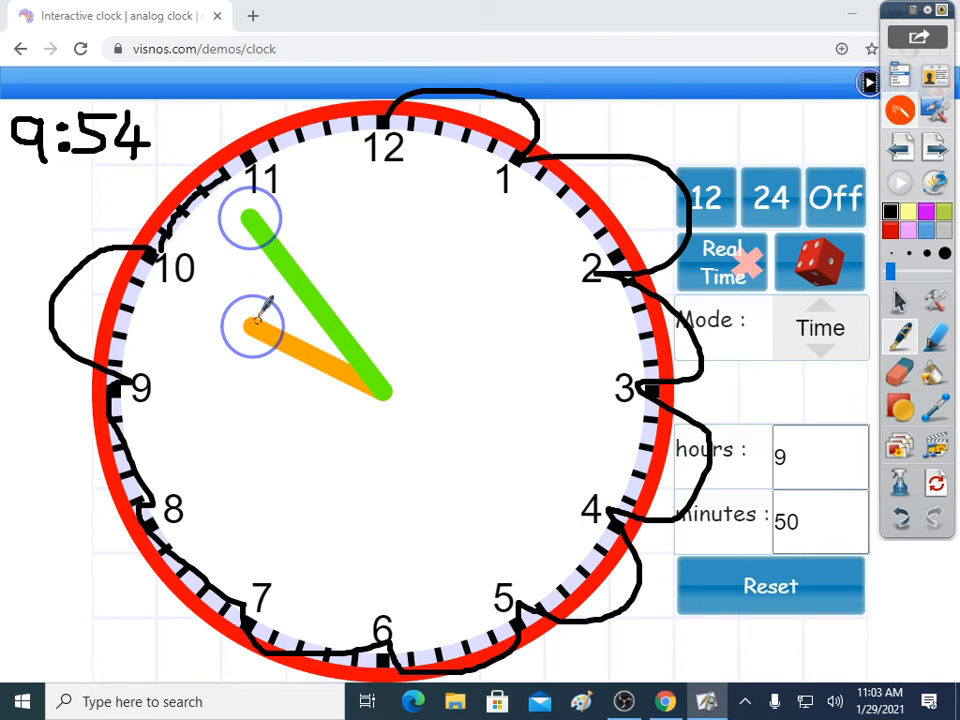
pyautogui.moveTo(408, 252)
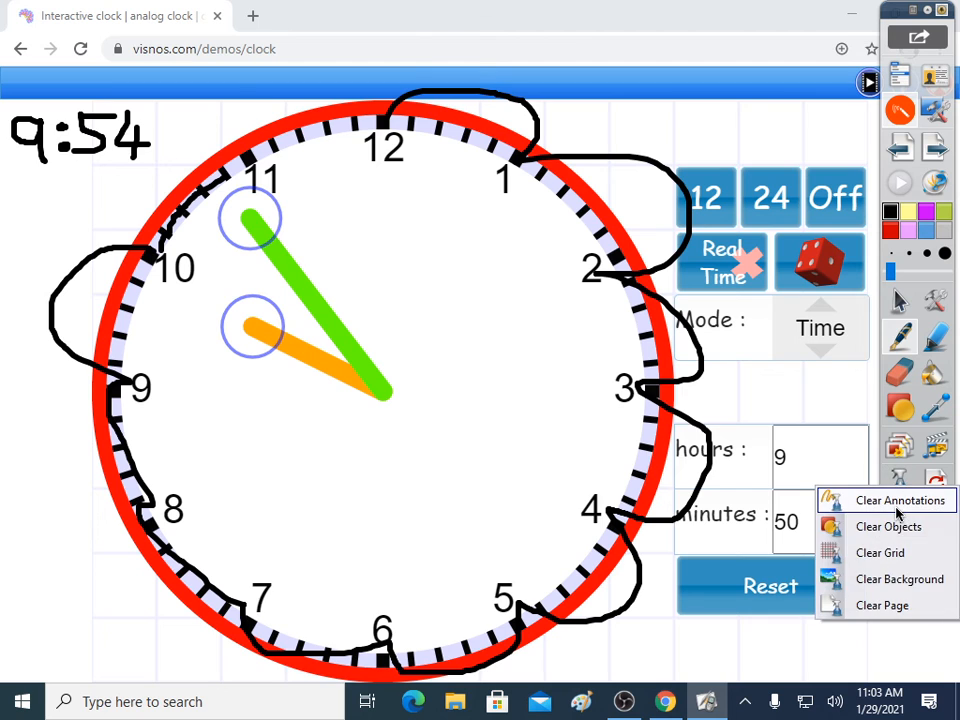
# Step: Clear the ink, set a random time written as 6:18, then clear again for the digital check
pyautogui.click(900, 500)
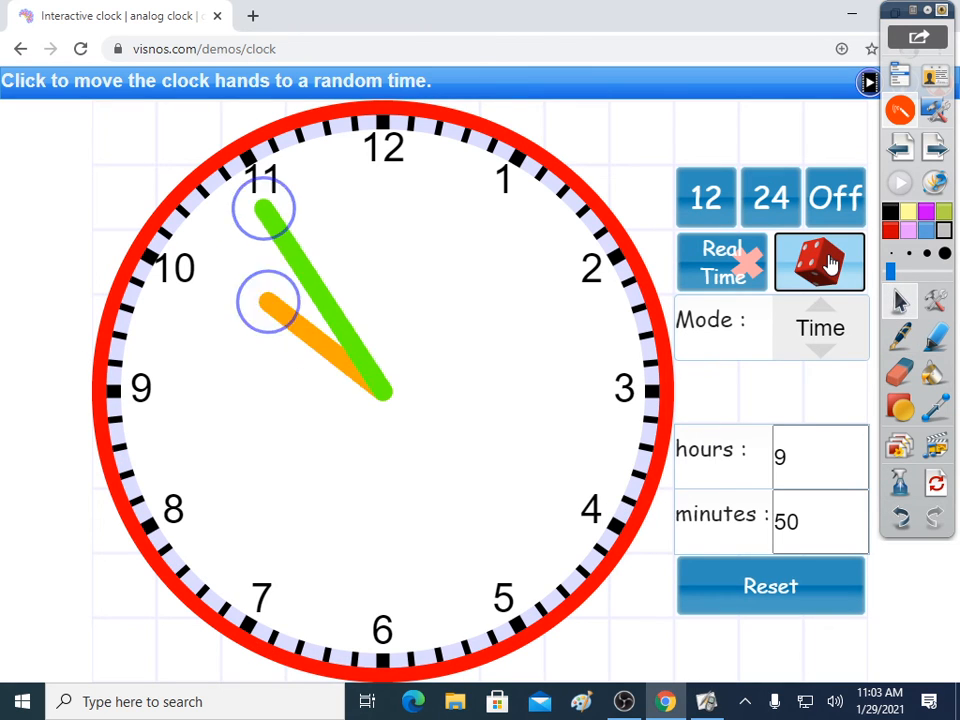
pyautogui.click(820, 260)
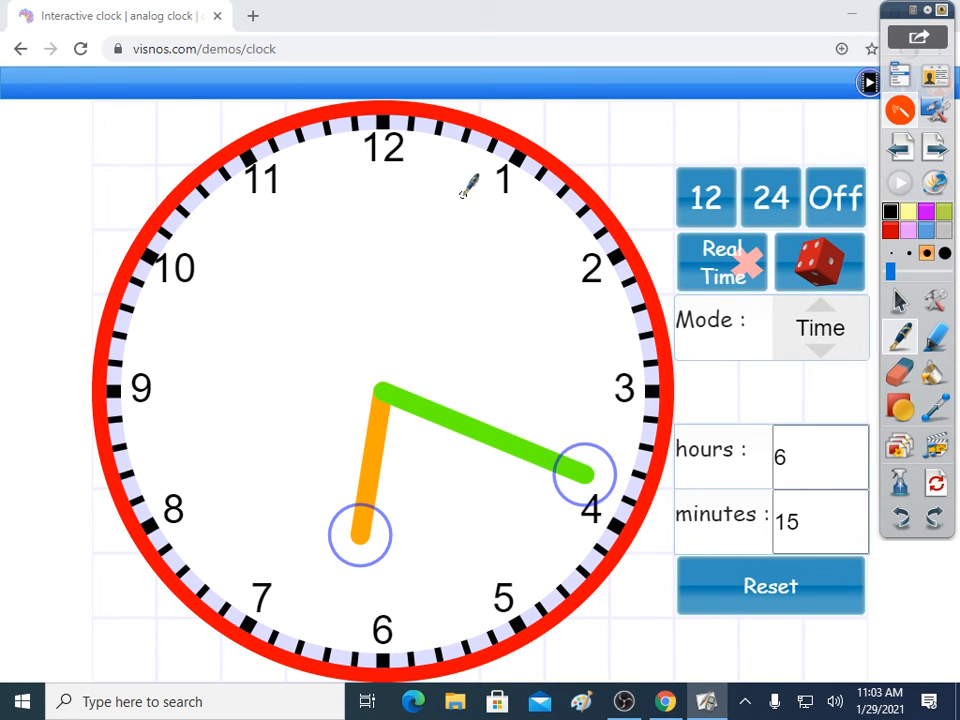
pyautogui.moveTo(364, 600)
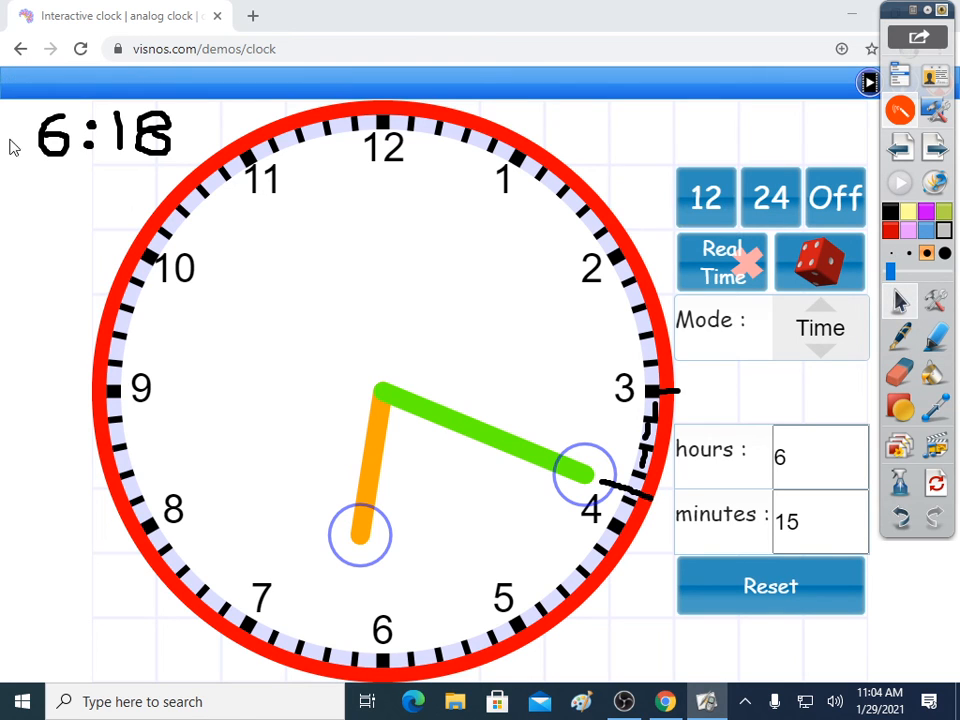
pyautogui.click(704, 198)
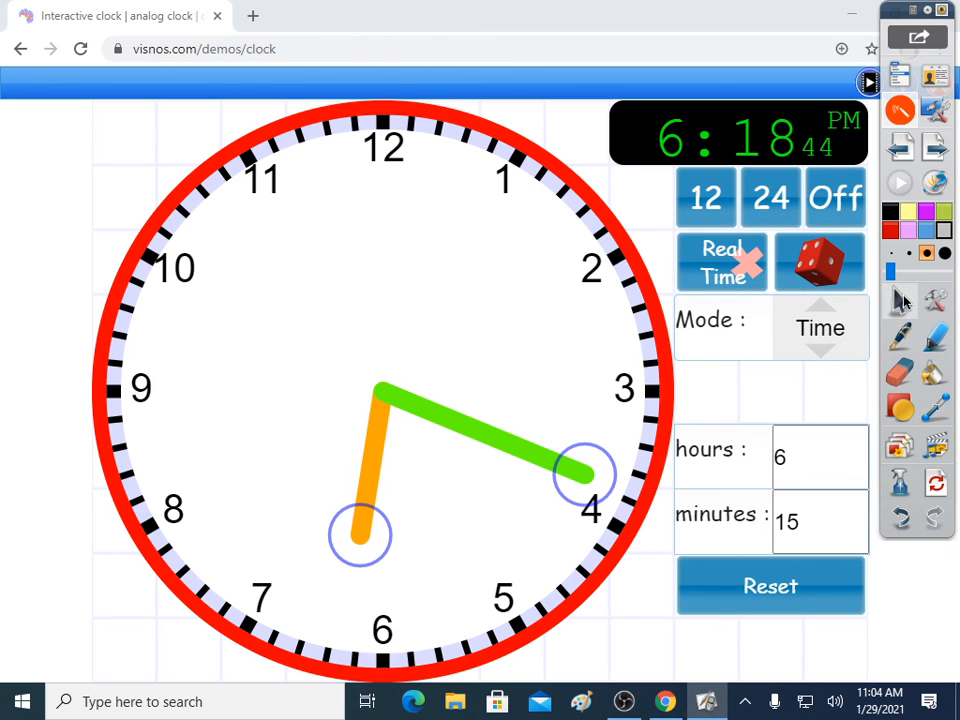
# Step: Switch Mode to Style and enable a thin blue second hand
pyautogui.click(820, 328)
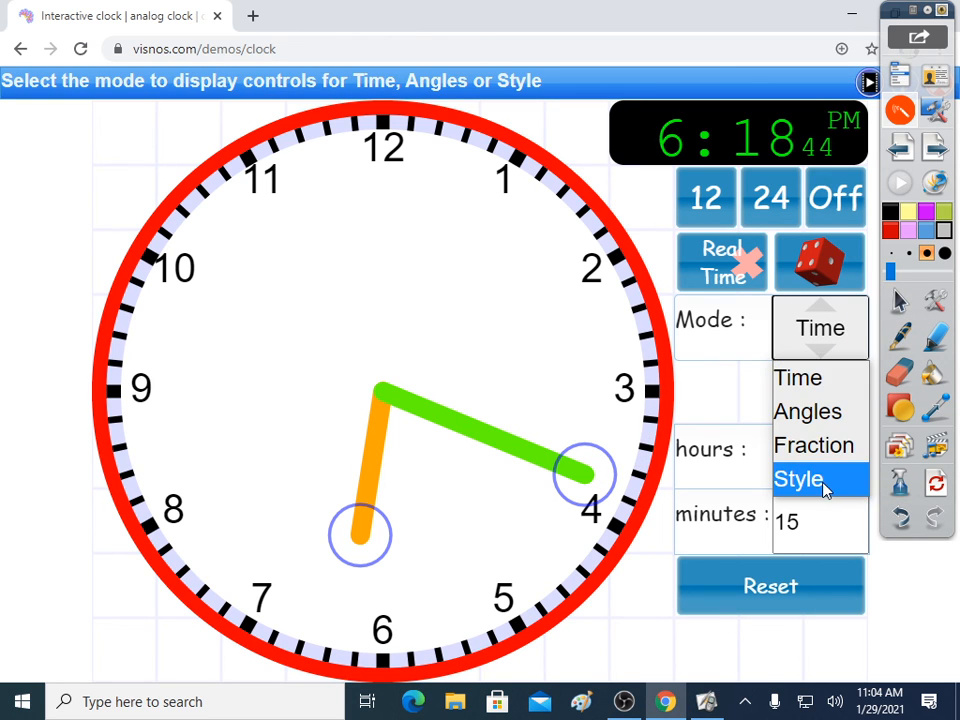
pyautogui.click(798, 480)
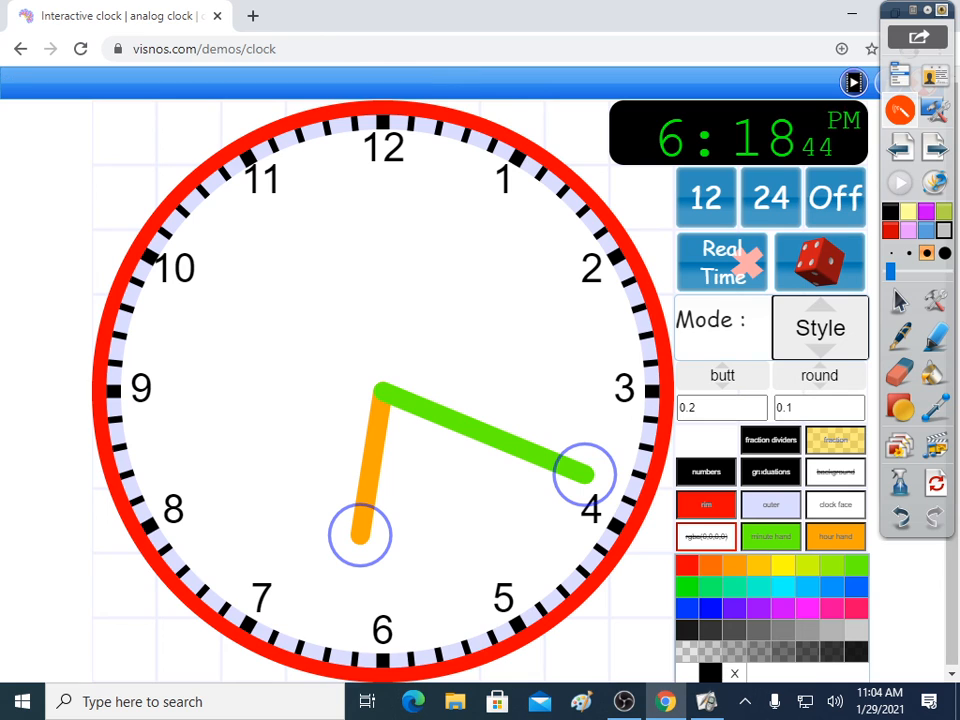
pyautogui.click(820, 328)
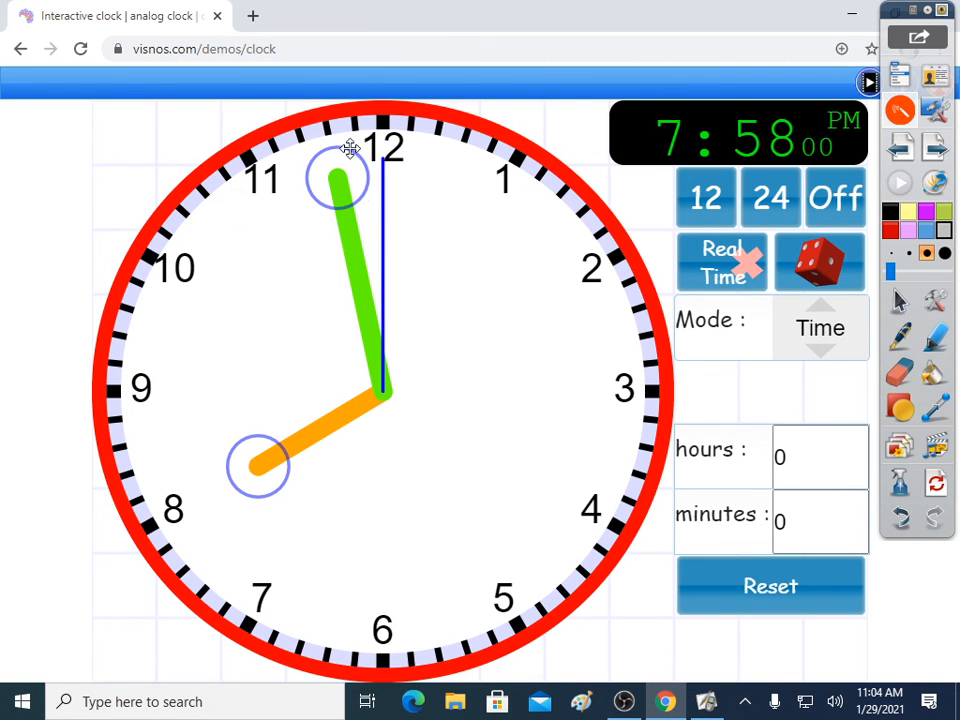
pyautogui.moveTo(820, 262)
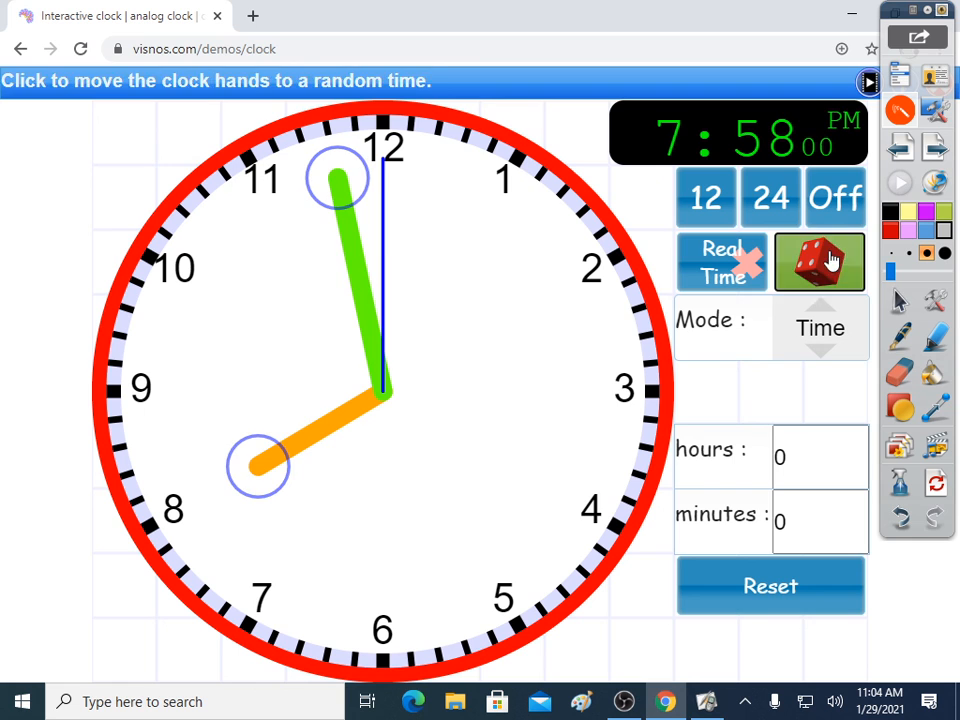
# Step: Roll the dice to set a new random time to write as 1:17
pyautogui.click(820, 262)
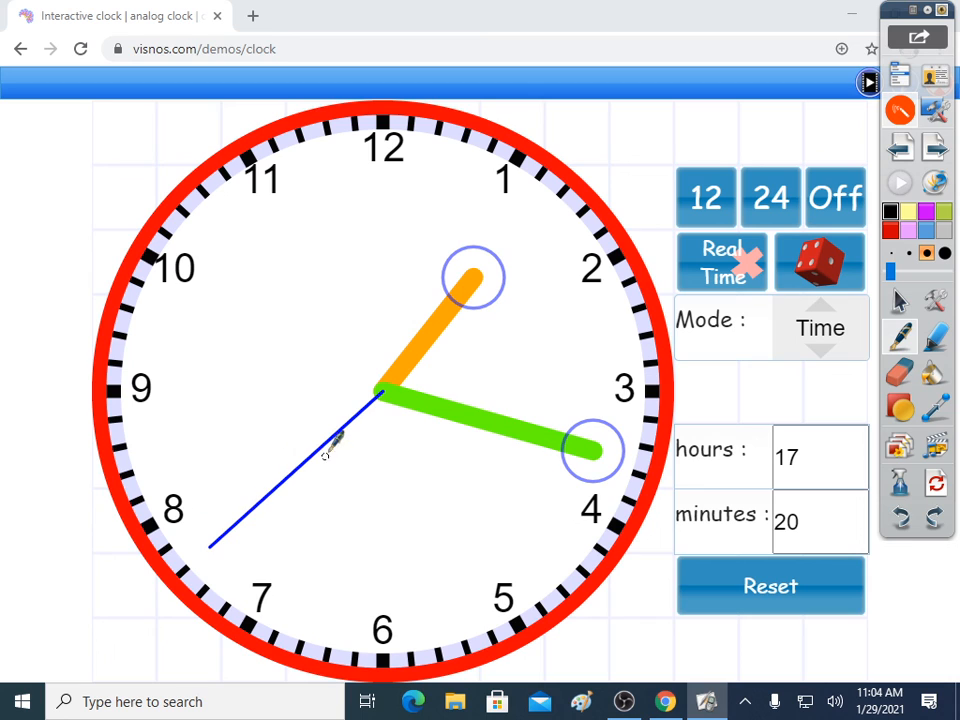
pyautogui.moveTo(400, 156)
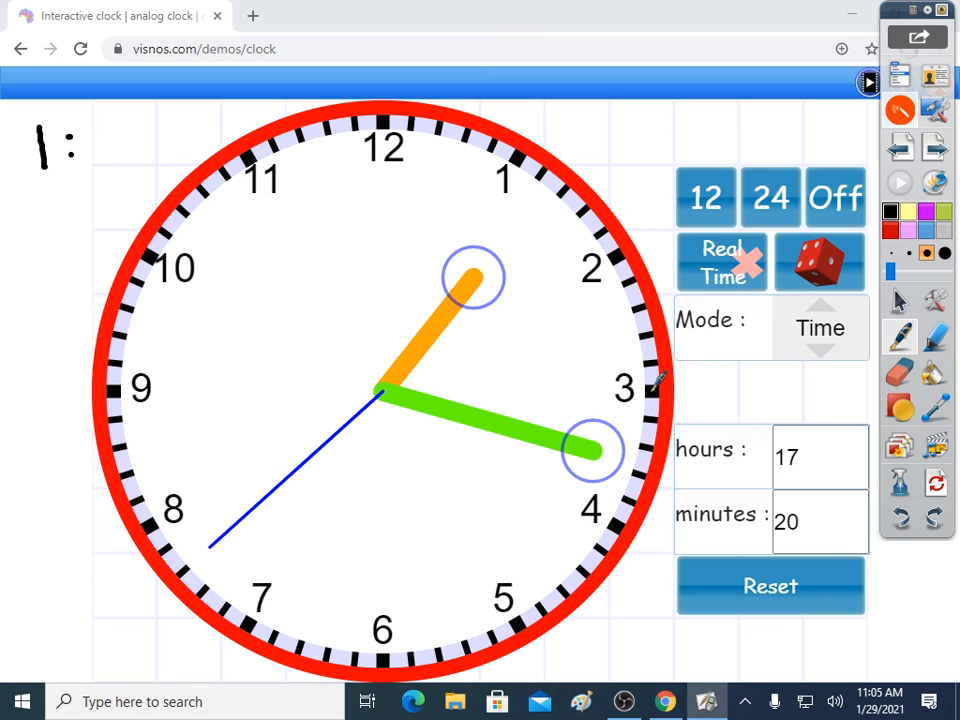
pyautogui.moveTo(120, 150)
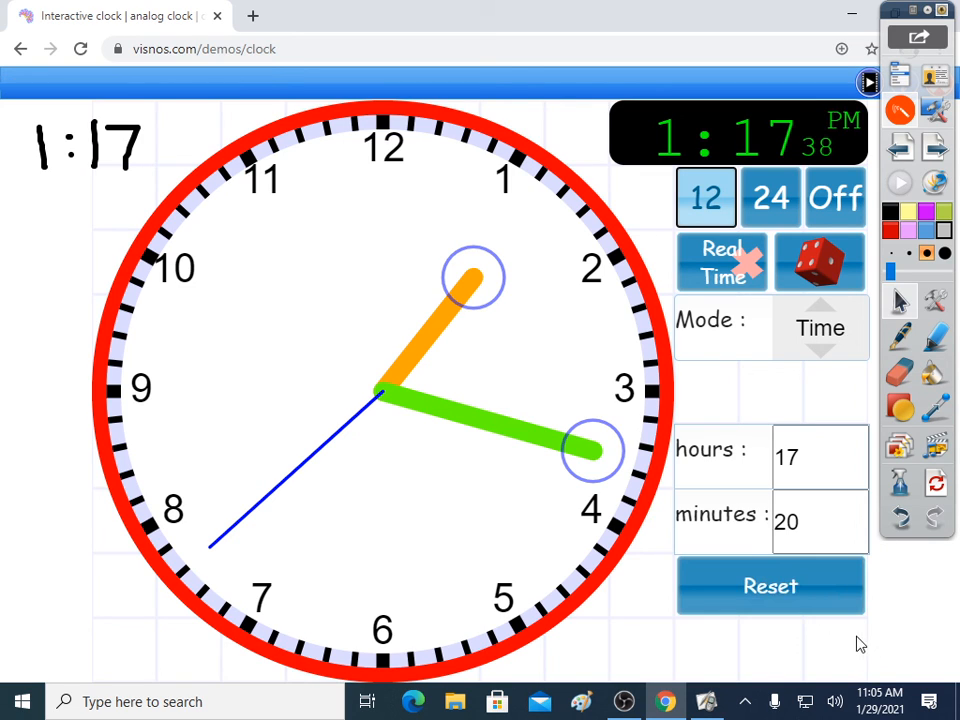
pyautogui.moveTo(876, 632)
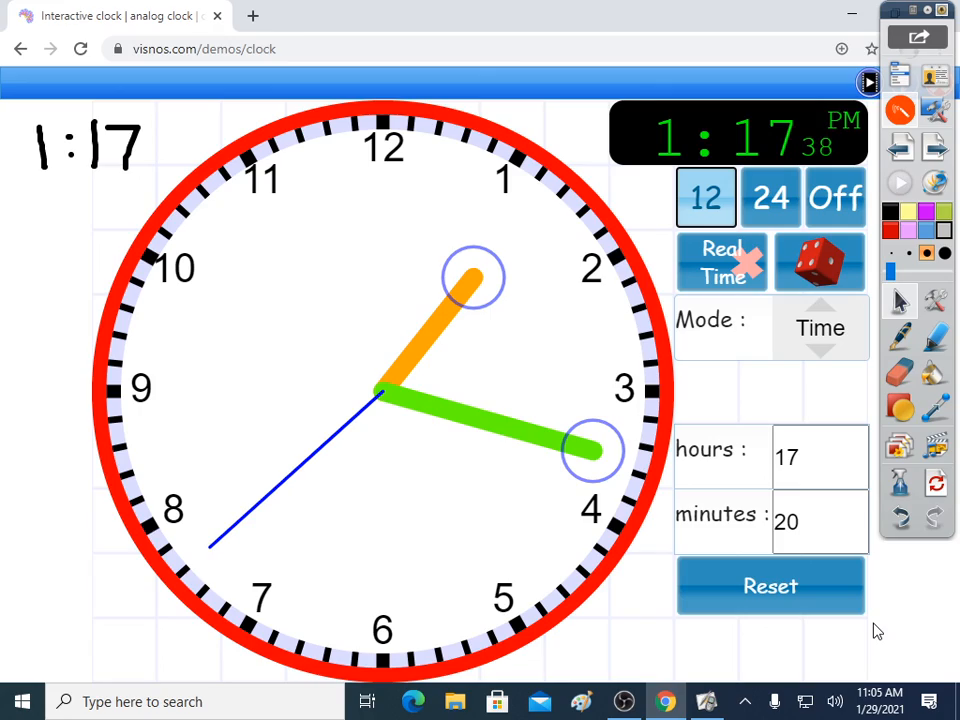